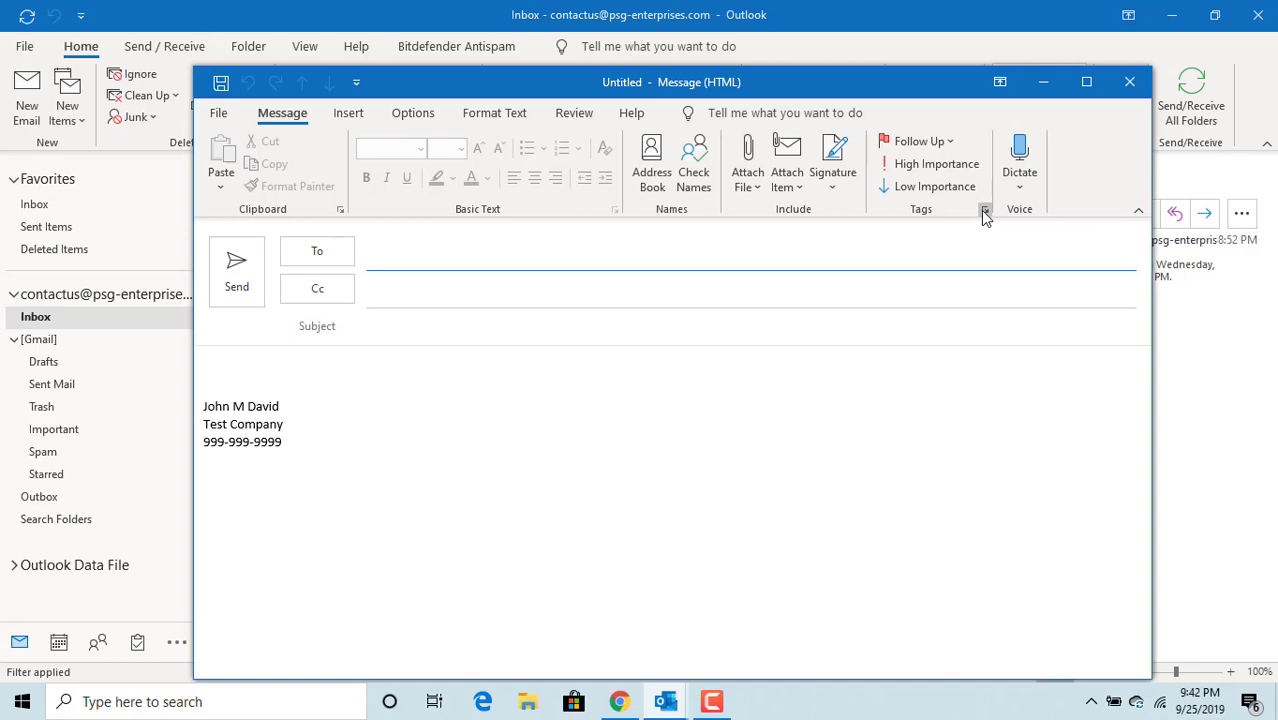
Step: Open the new message's Properties dialog from the Tags group launcher
{"action": "left_click", "coordinate": [985, 209]}
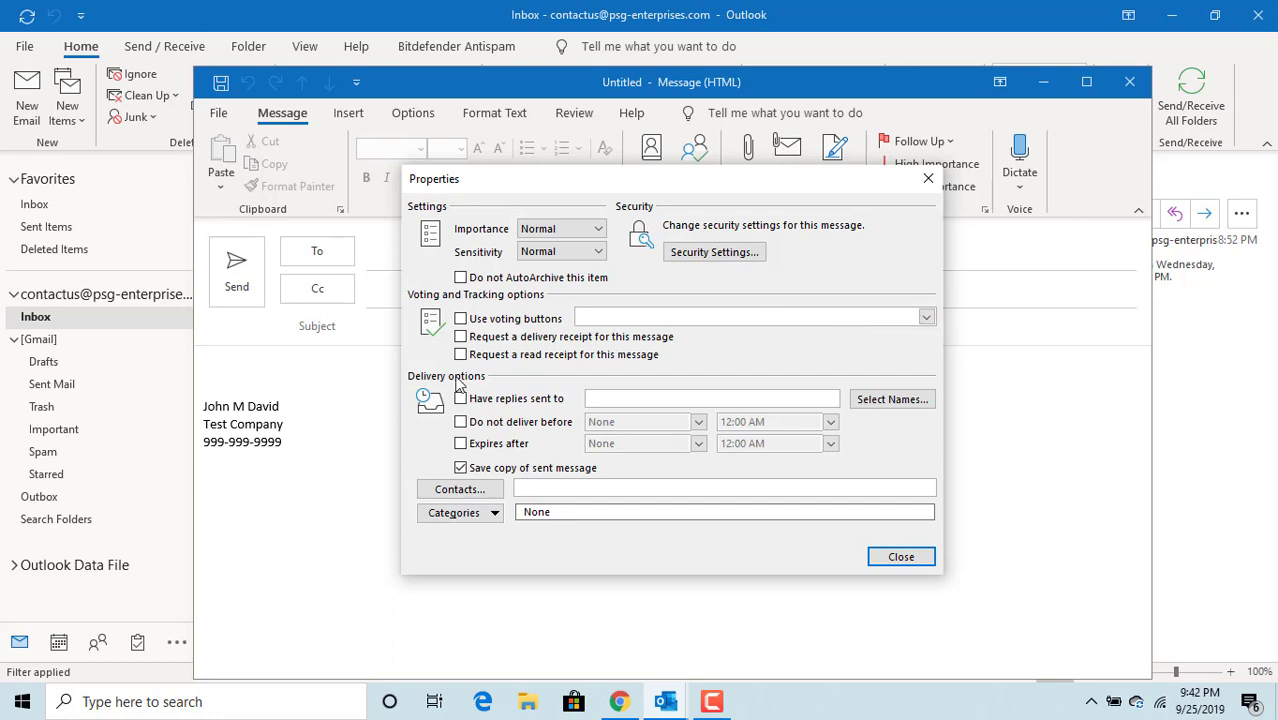
{"action": "mouse_move", "coordinate": [483, 388]}
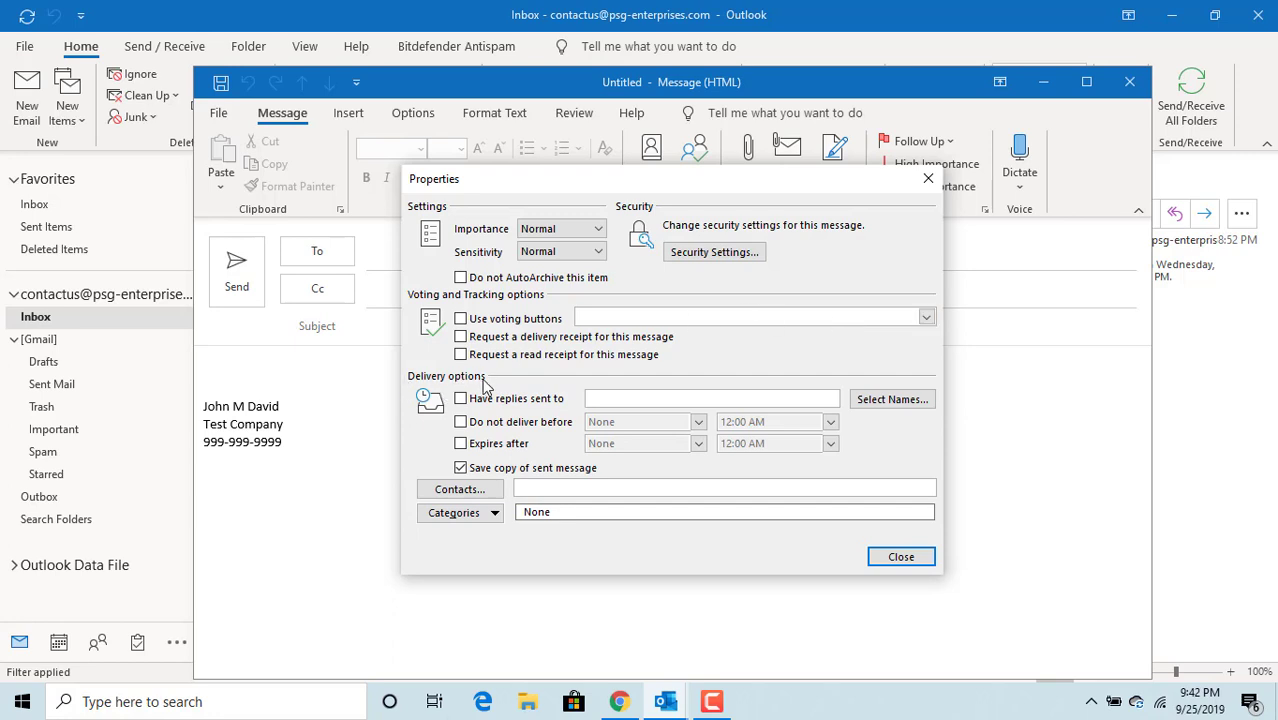
{"action": "mouse_move", "coordinate": [487, 414]}
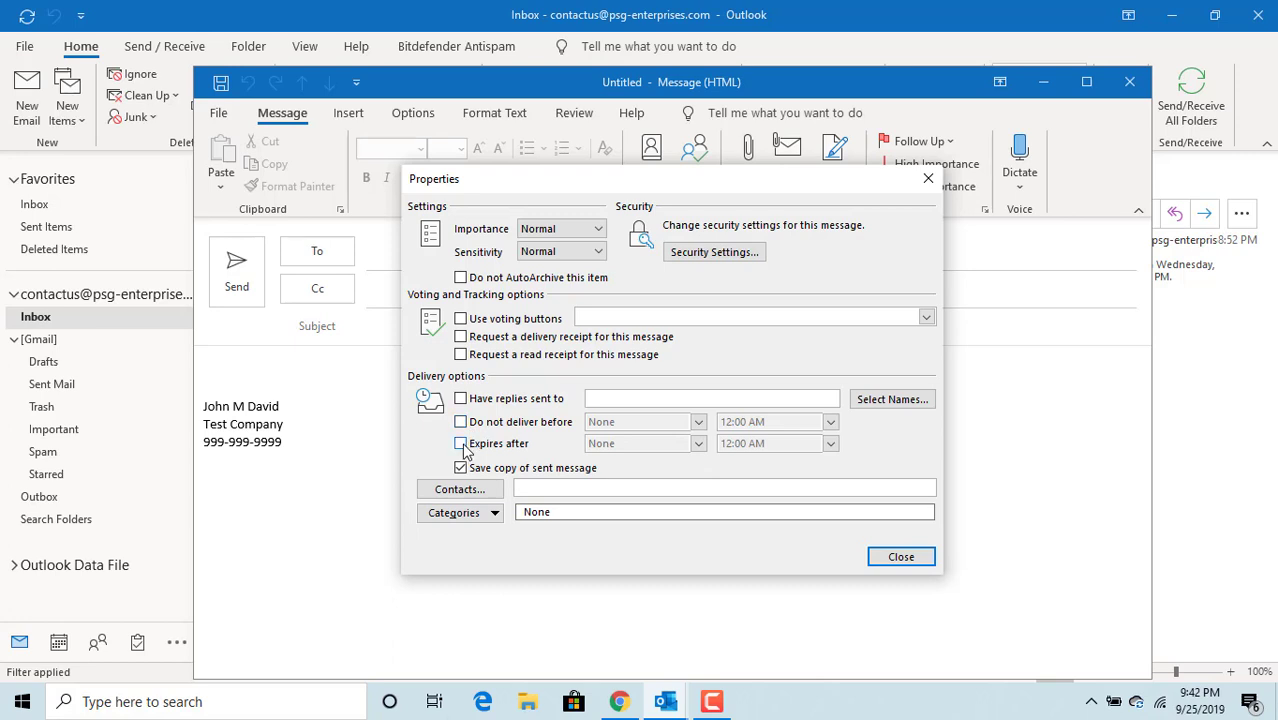
Step: Set the message to expire on 9/30/2019 at 5:00 PM and close Properties
{"action": "left_click", "coordinate": [461, 443]}
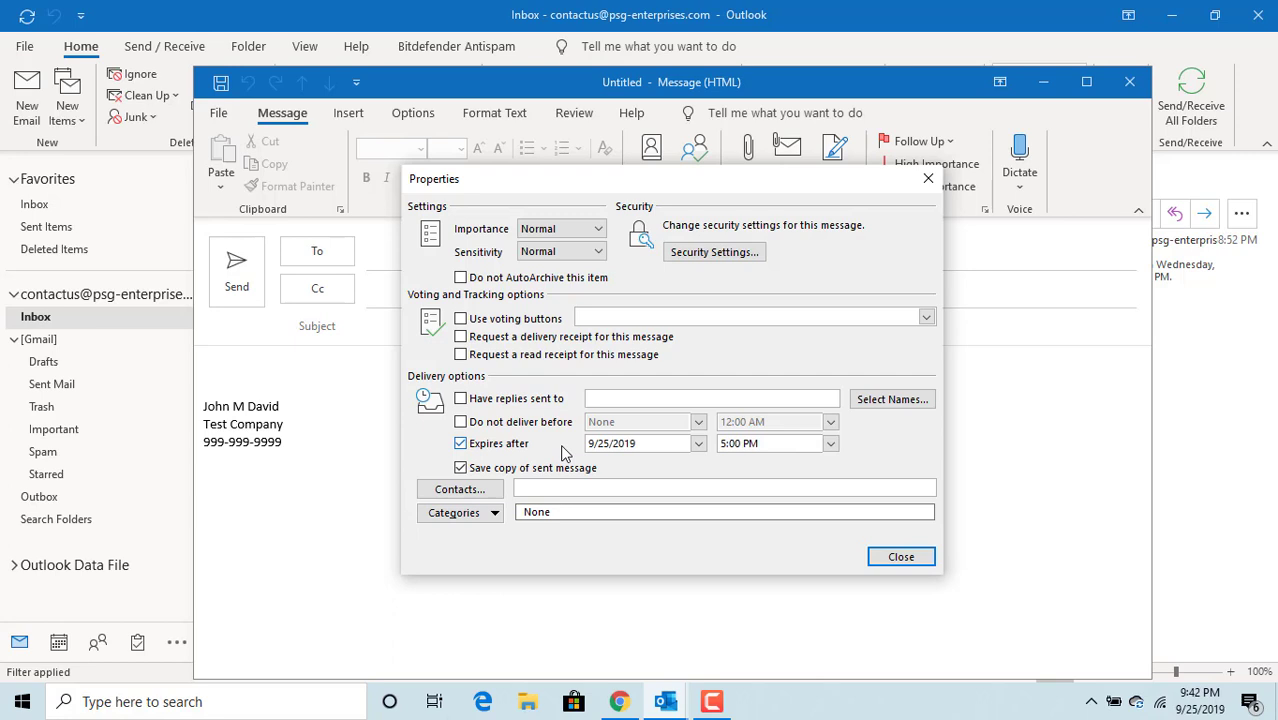
{"action": "left_click", "coordinate": [697, 443]}
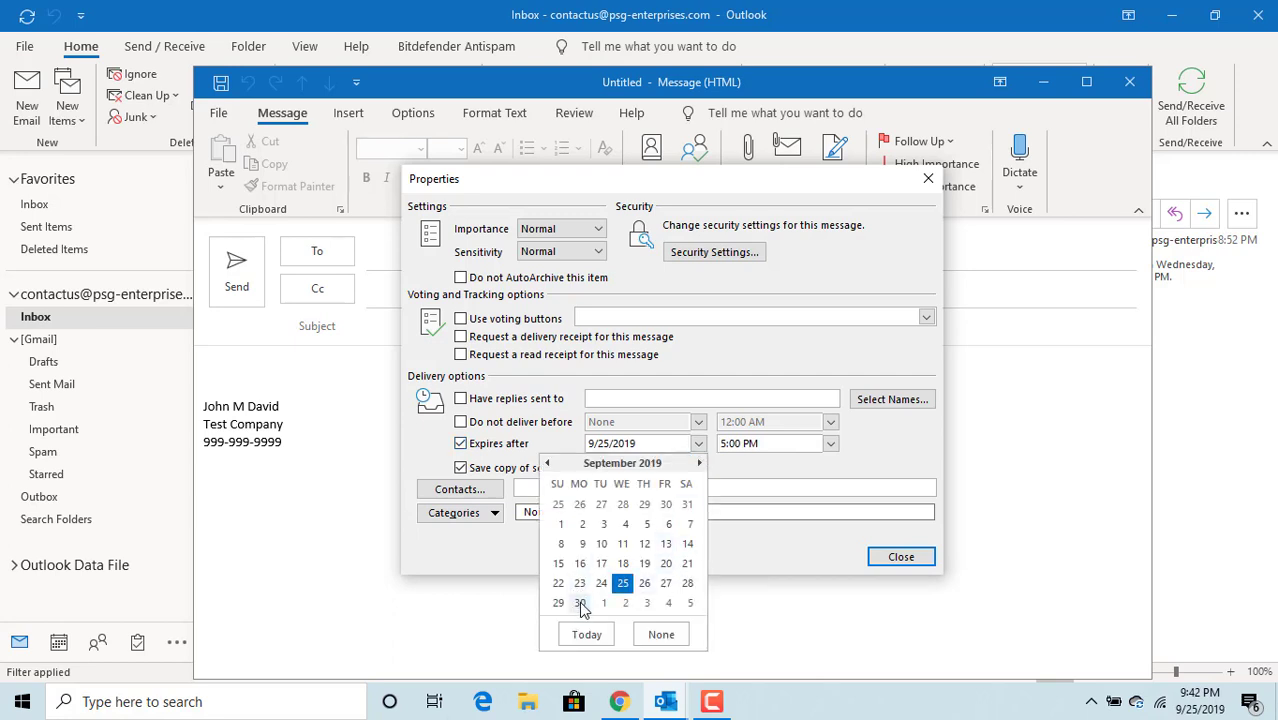
{"action": "left_click", "coordinate": [580, 602]}
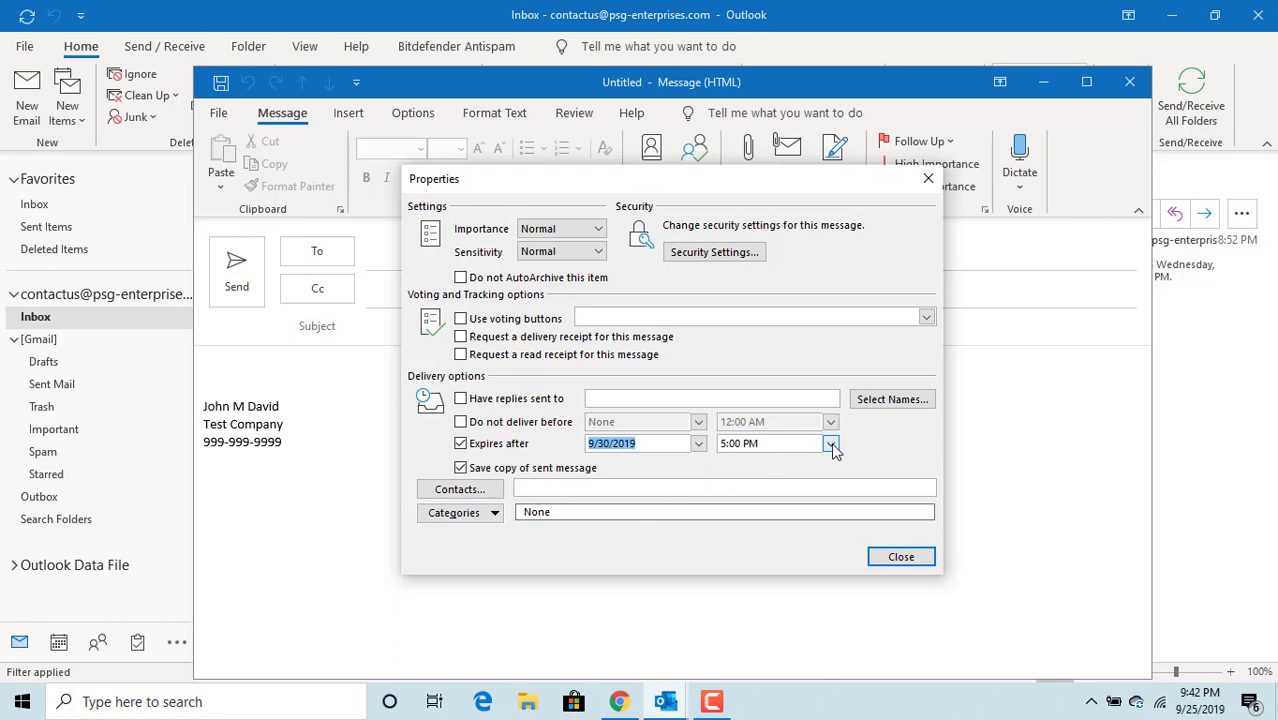
{"action": "left_click", "coordinate": [830, 443]}
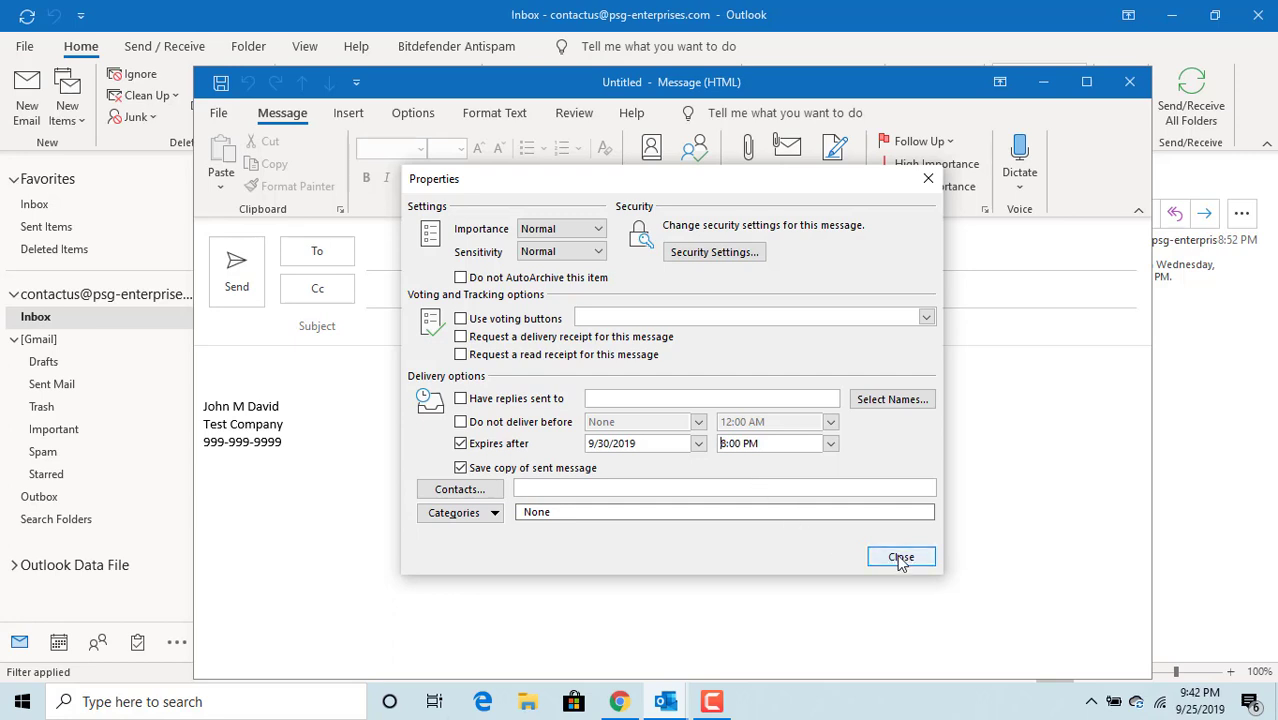
{"action": "left_click", "coordinate": [900, 557]}
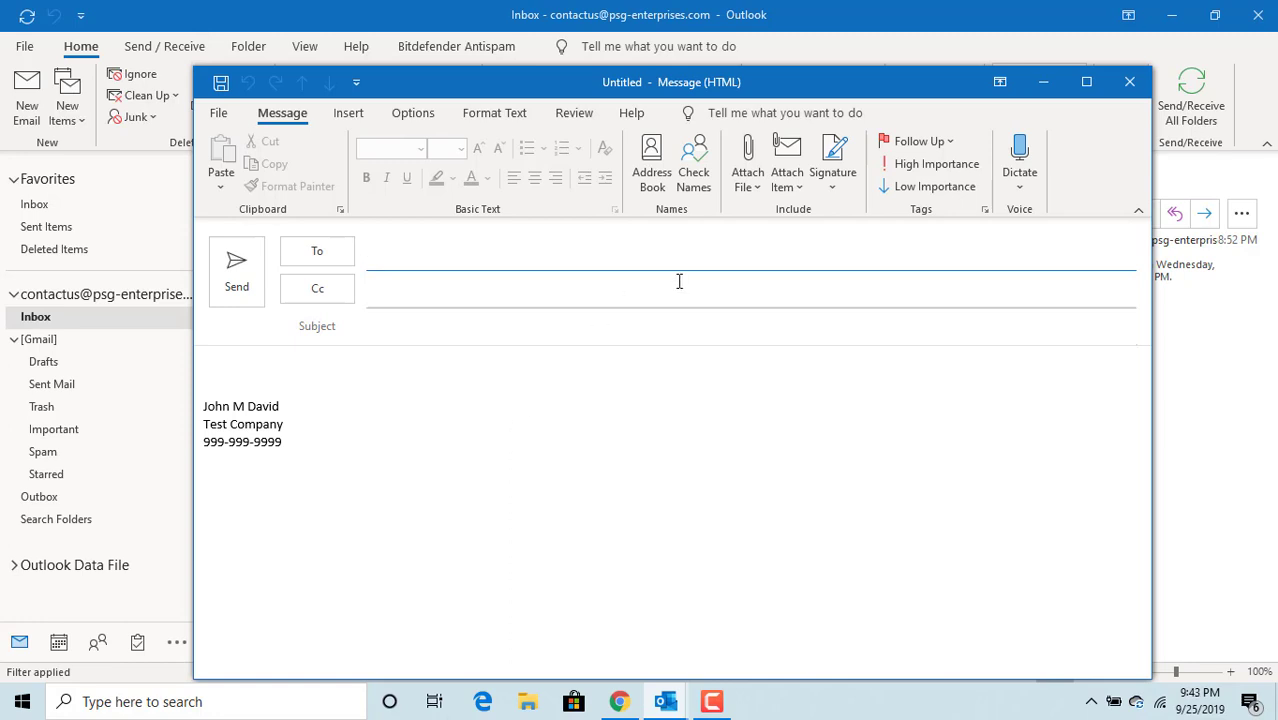
{"action": "mouse_move", "coordinate": [1130, 82]}
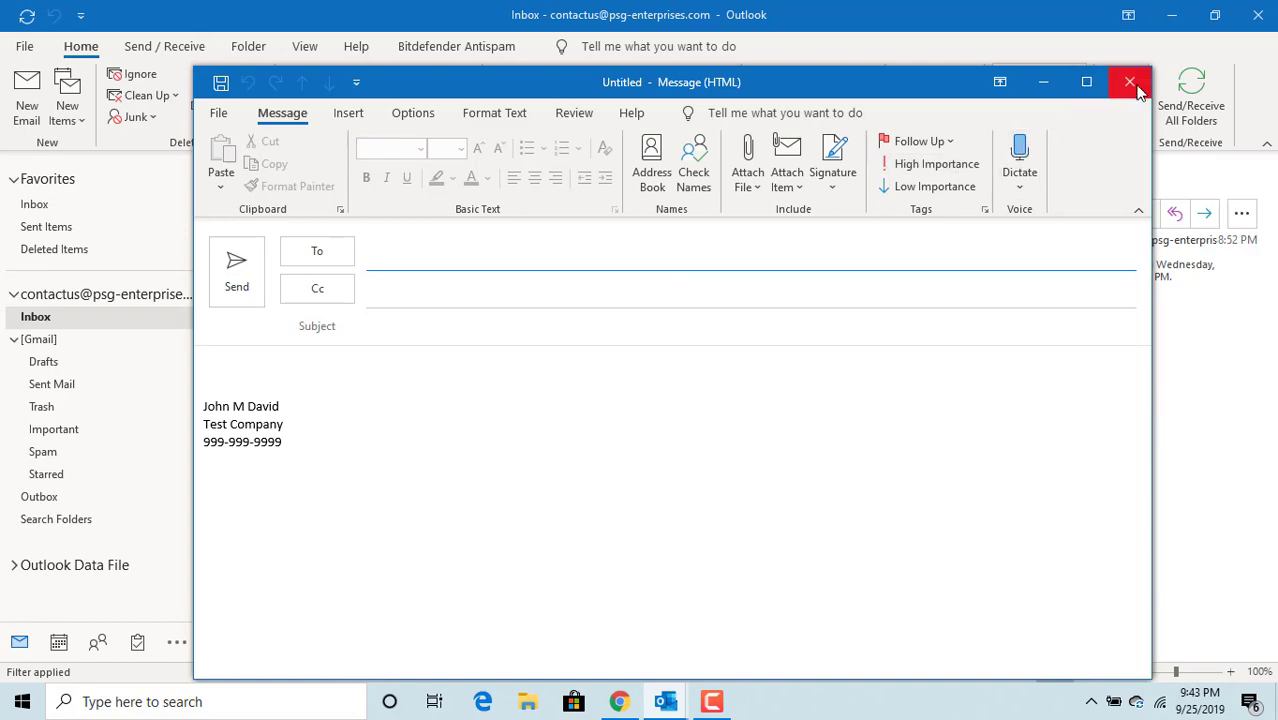
Step: Close the unsent draft via the save prompt and go to the File tab
{"action": "left_click", "coordinate": [1130, 82]}
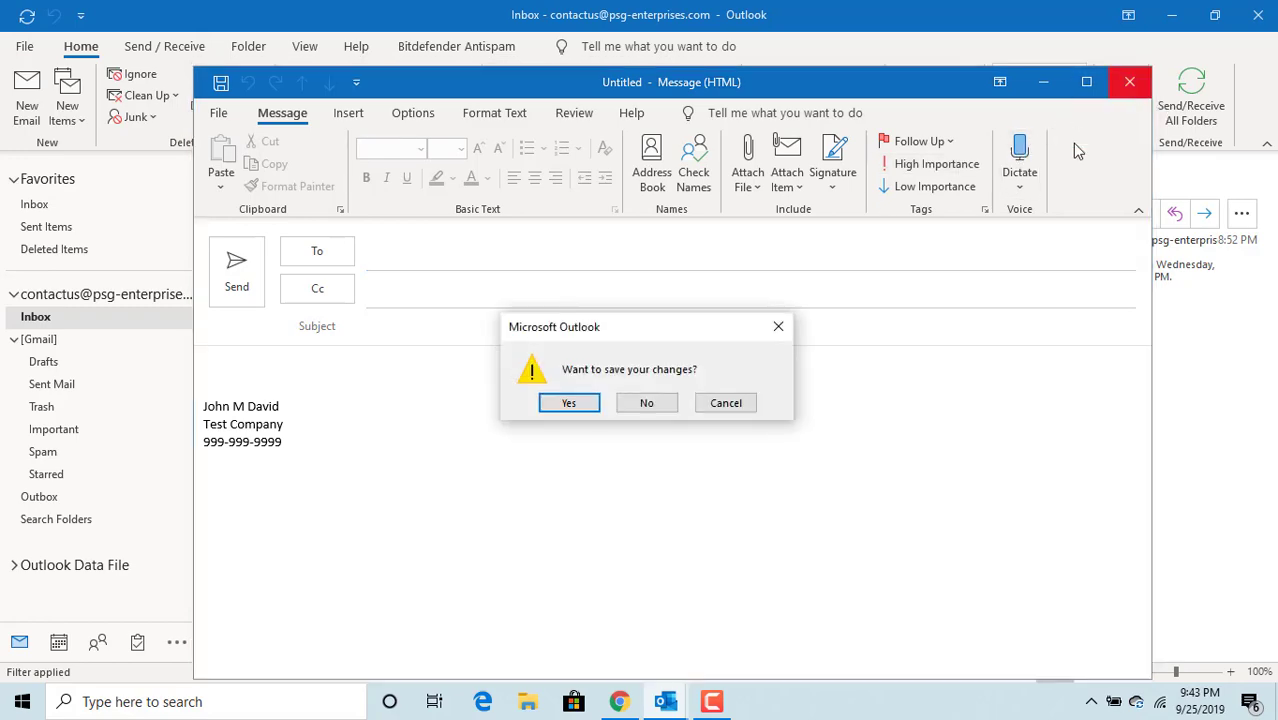
{"action": "left_click", "coordinate": [646, 402]}
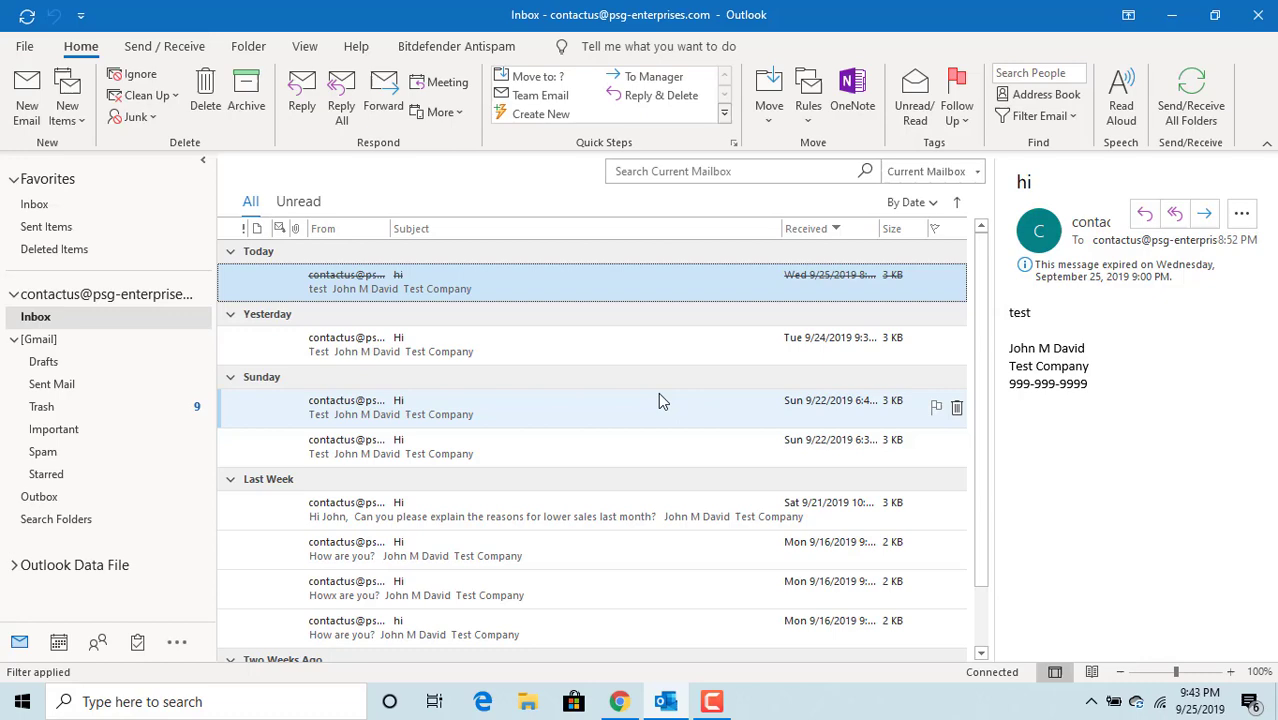
{"action": "mouse_move", "coordinate": [73, 136]}
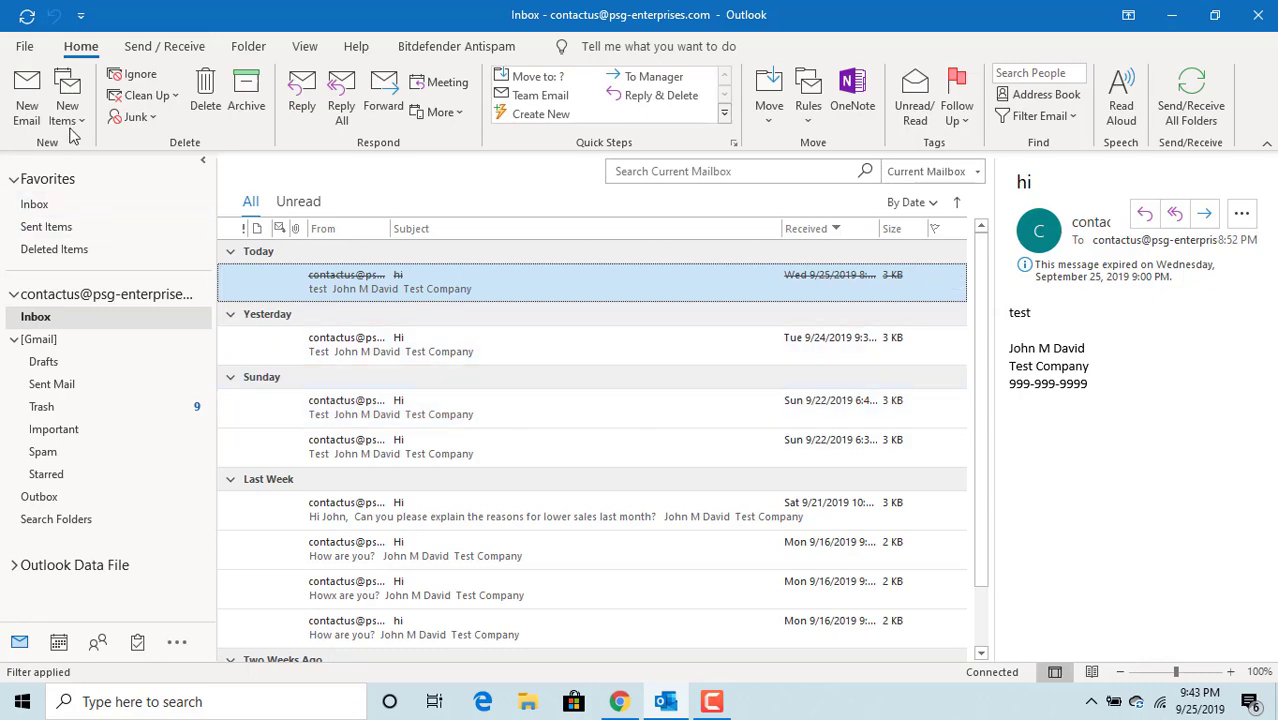
{"action": "left_click", "coordinate": [24, 46]}
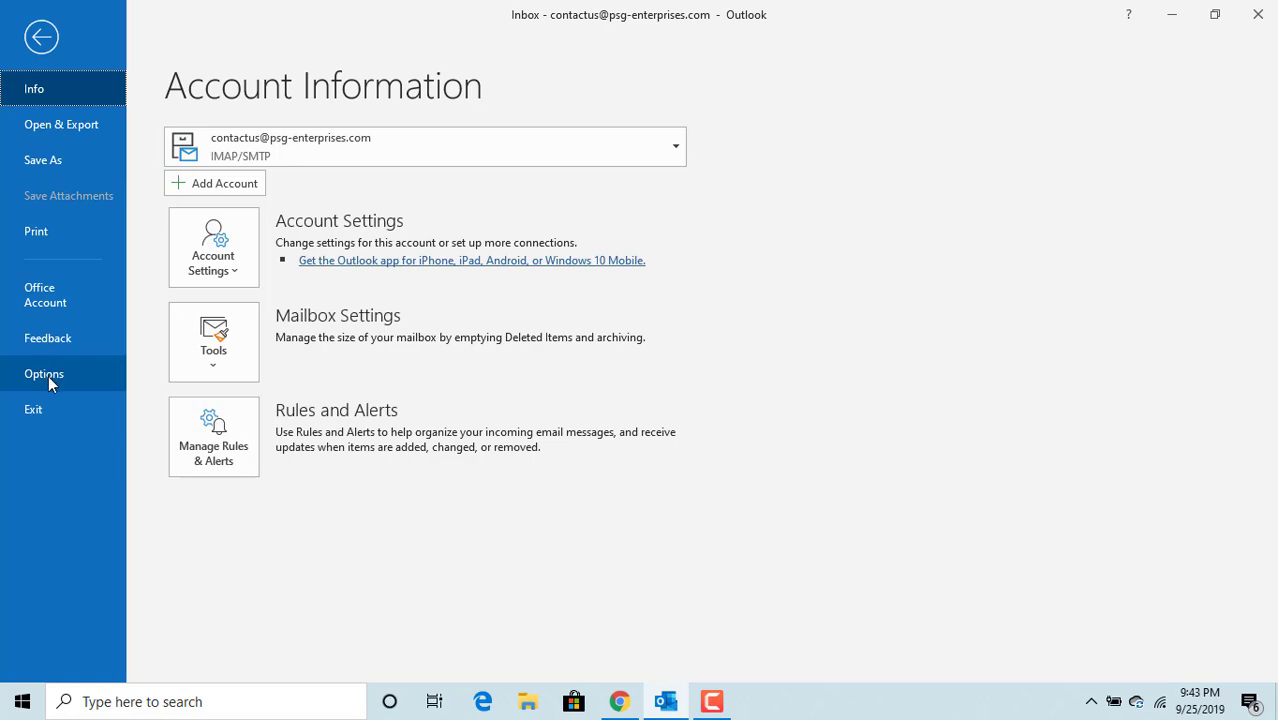
Step: In Options > Mail, enable 'Mark messages as expired after 180 days' and confirm
{"action": "left_click", "coordinate": [44, 373]}
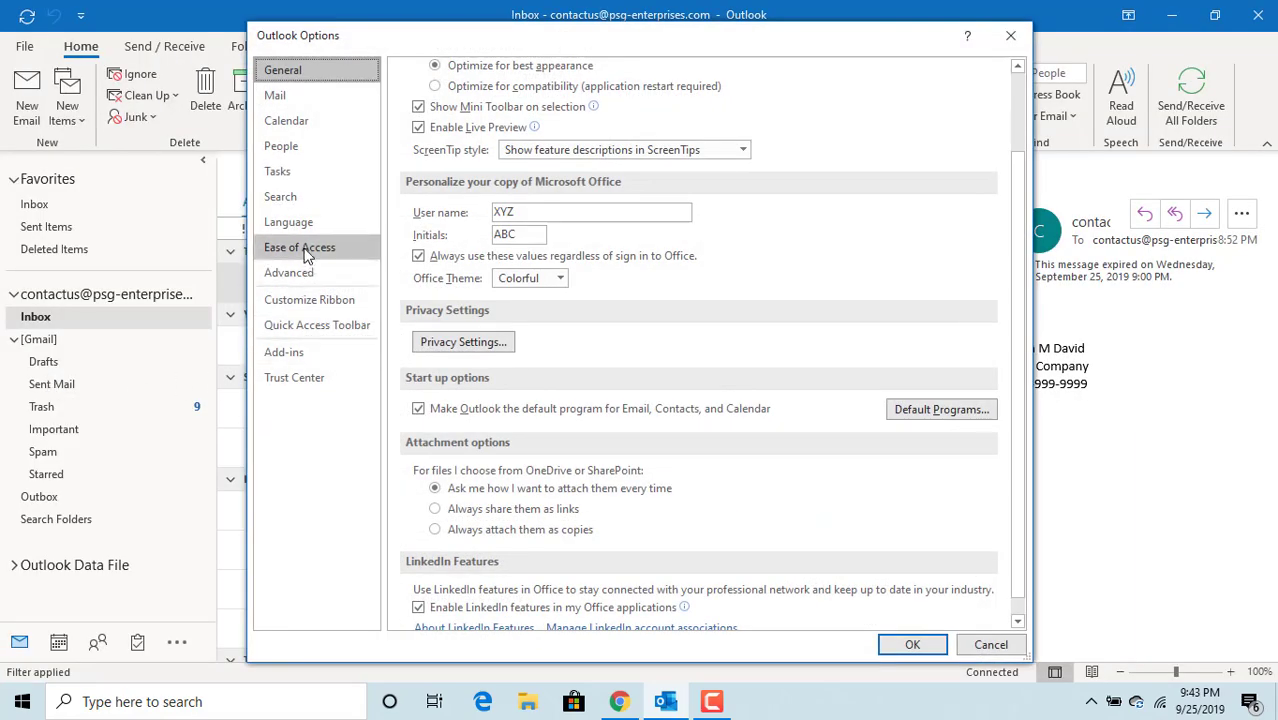
{"action": "left_click", "coordinate": [274, 95]}
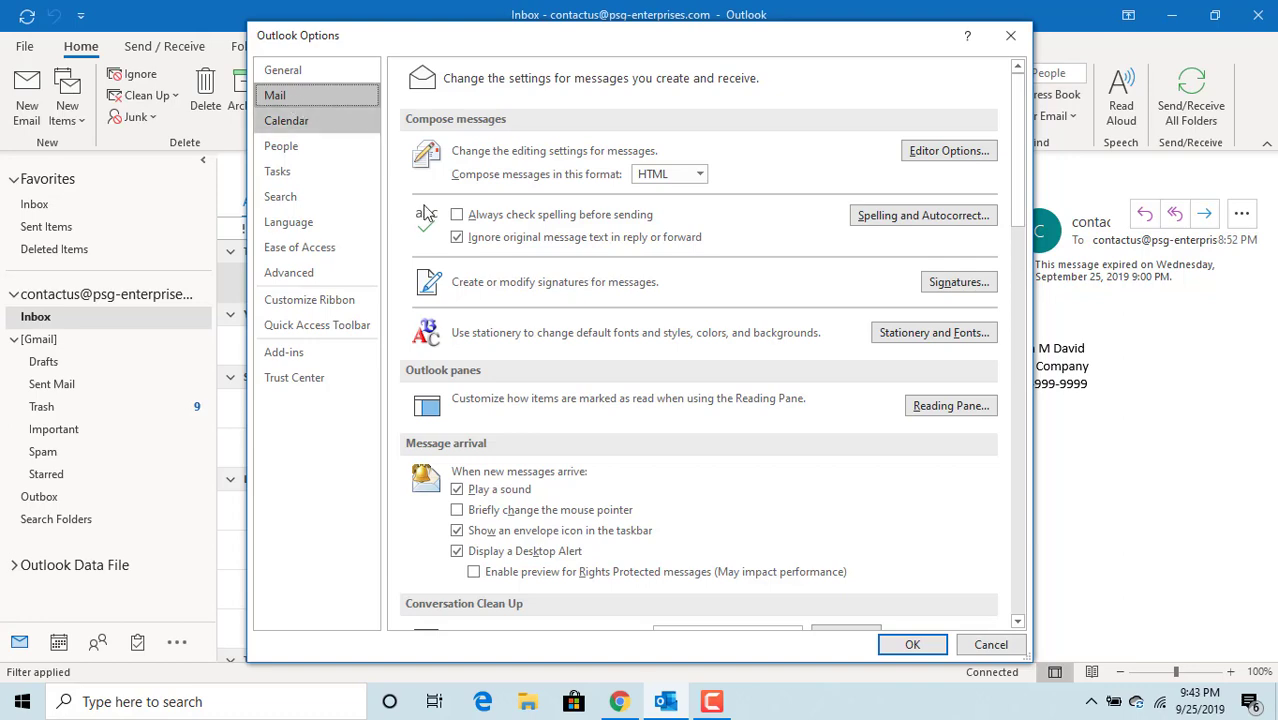
{"action": "scroll", "scroll_direction": "down", "scroll_amount": 3}
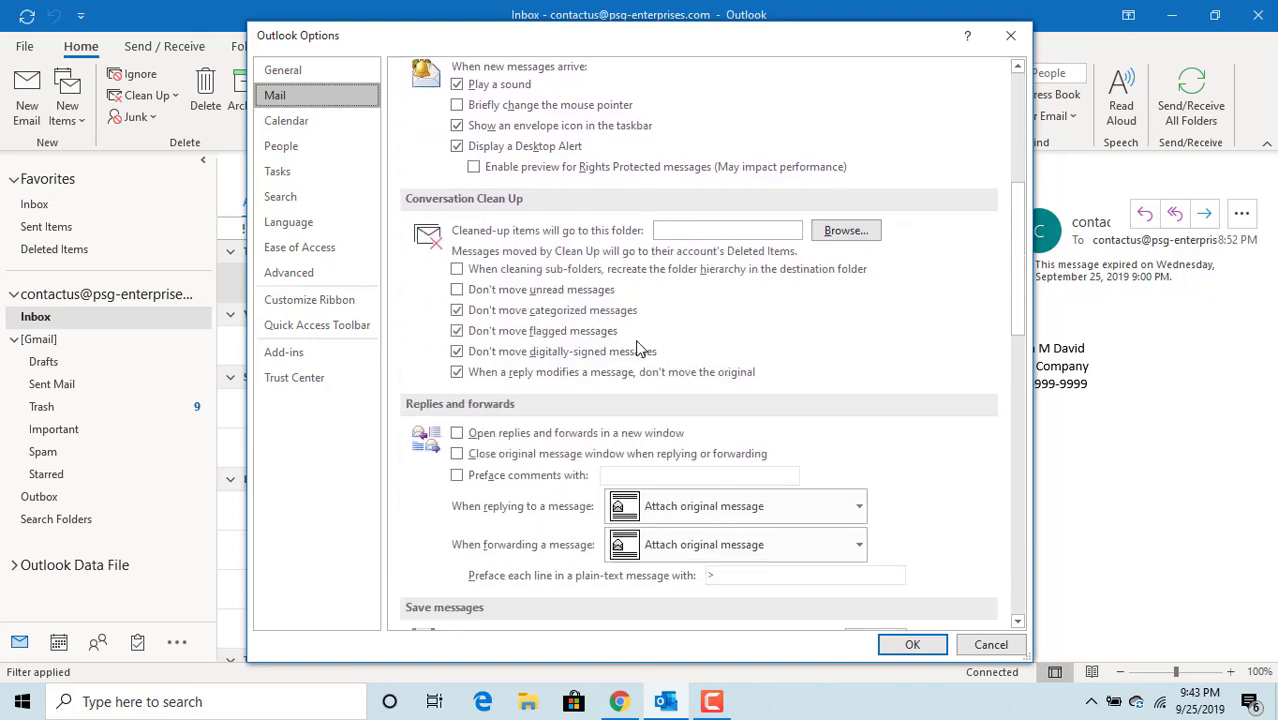
{"action": "scroll", "scroll_direction": "down", "scroll_amount": 3}
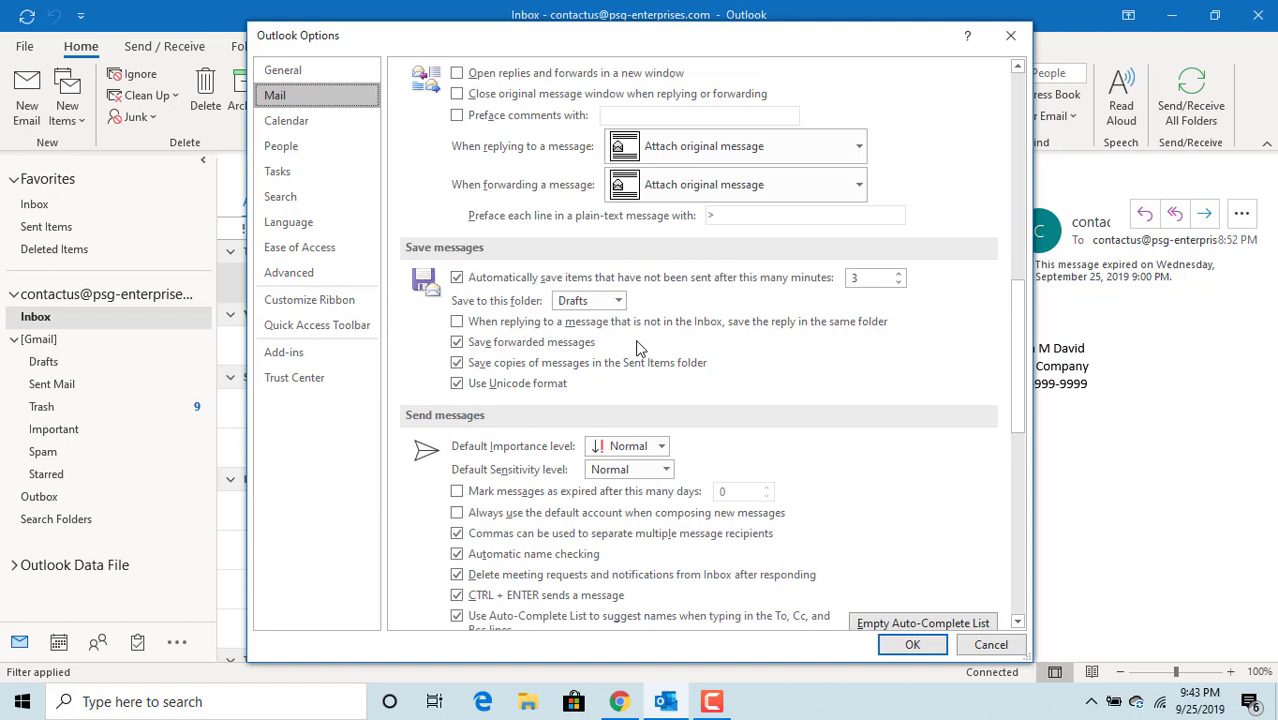
{"action": "scroll", "scroll_direction": "down", "scroll_amount": 3}
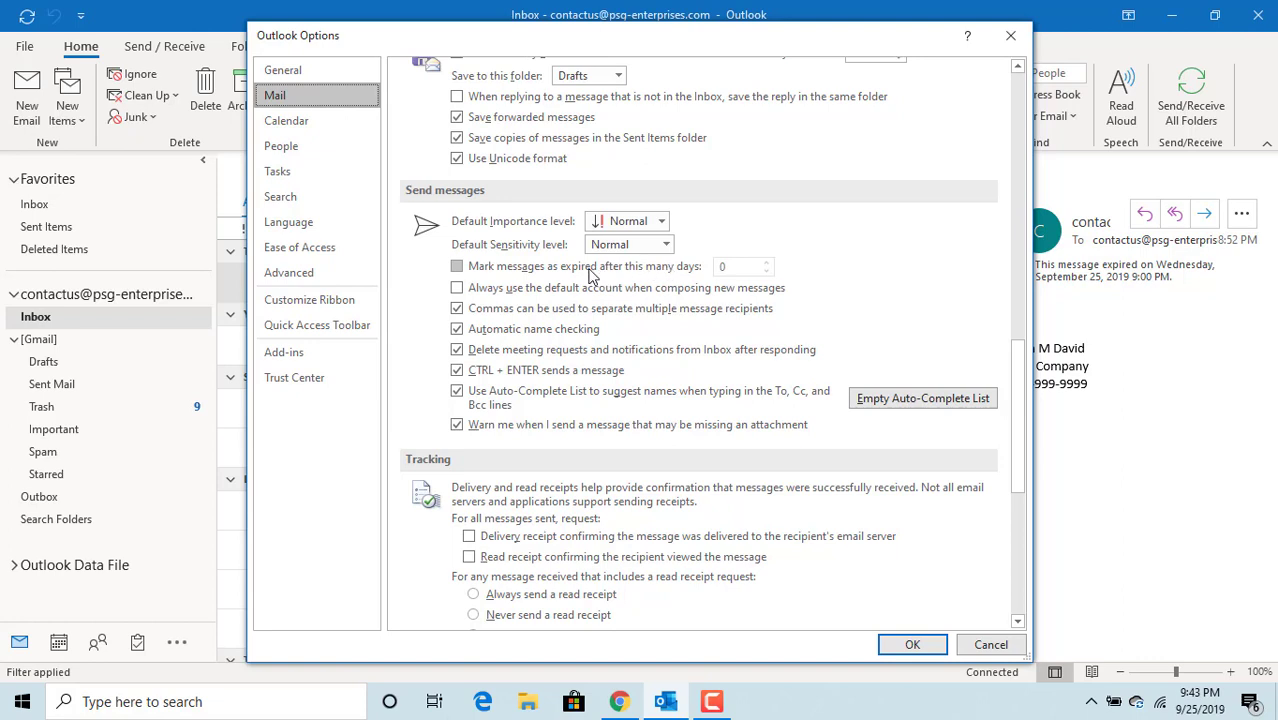
{"action": "left_click", "coordinate": [457, 266]}
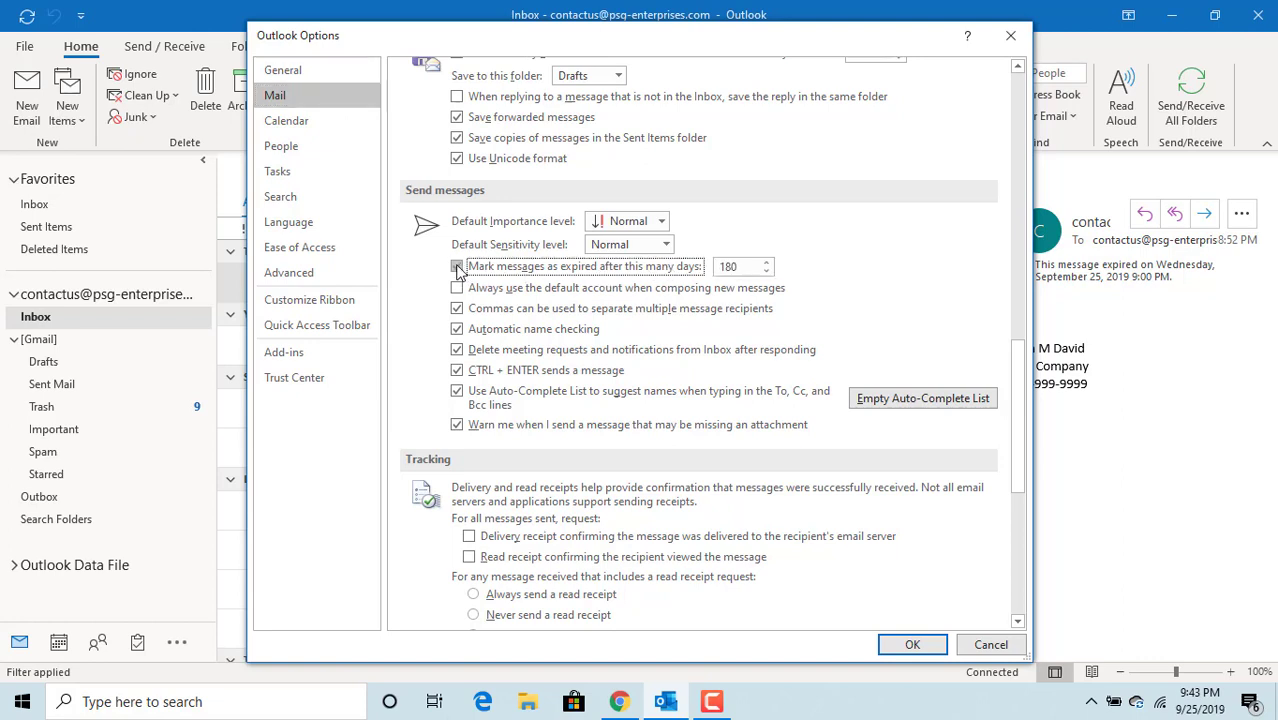
{"action": "left_click", "coordinate": [457, 266]}
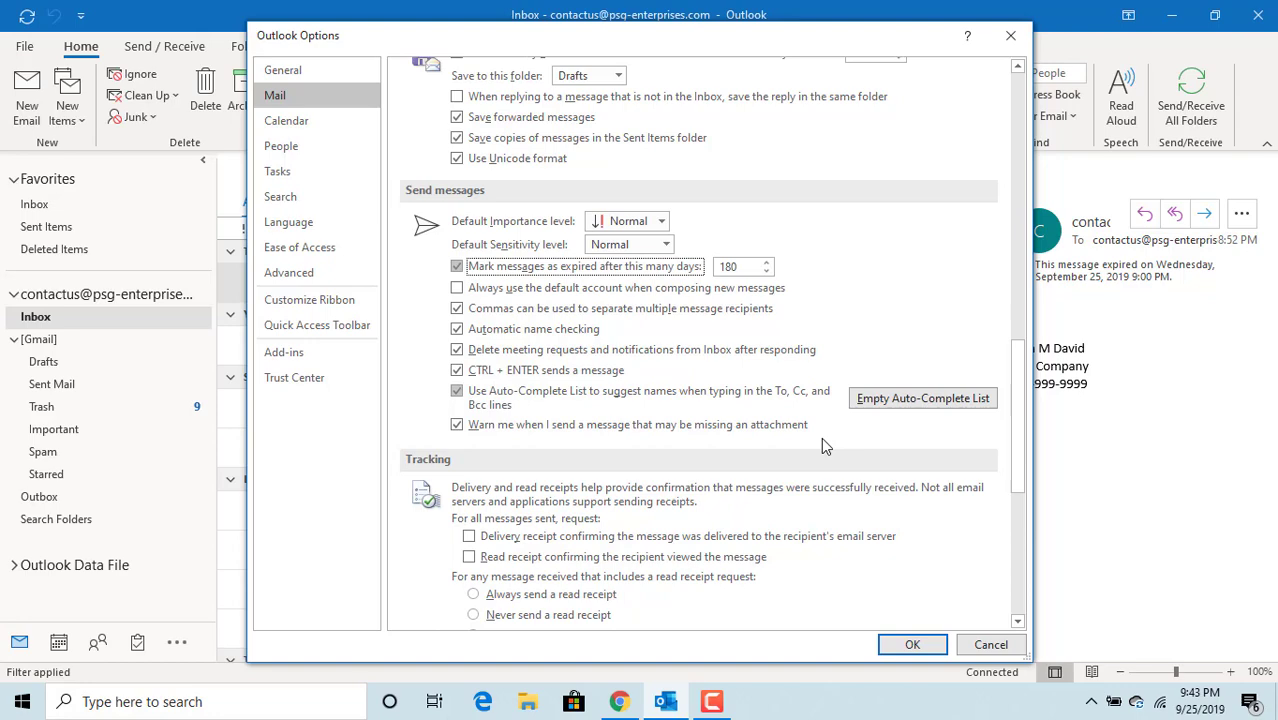
{"action": "left_click", "coordinate": [911, 644]}
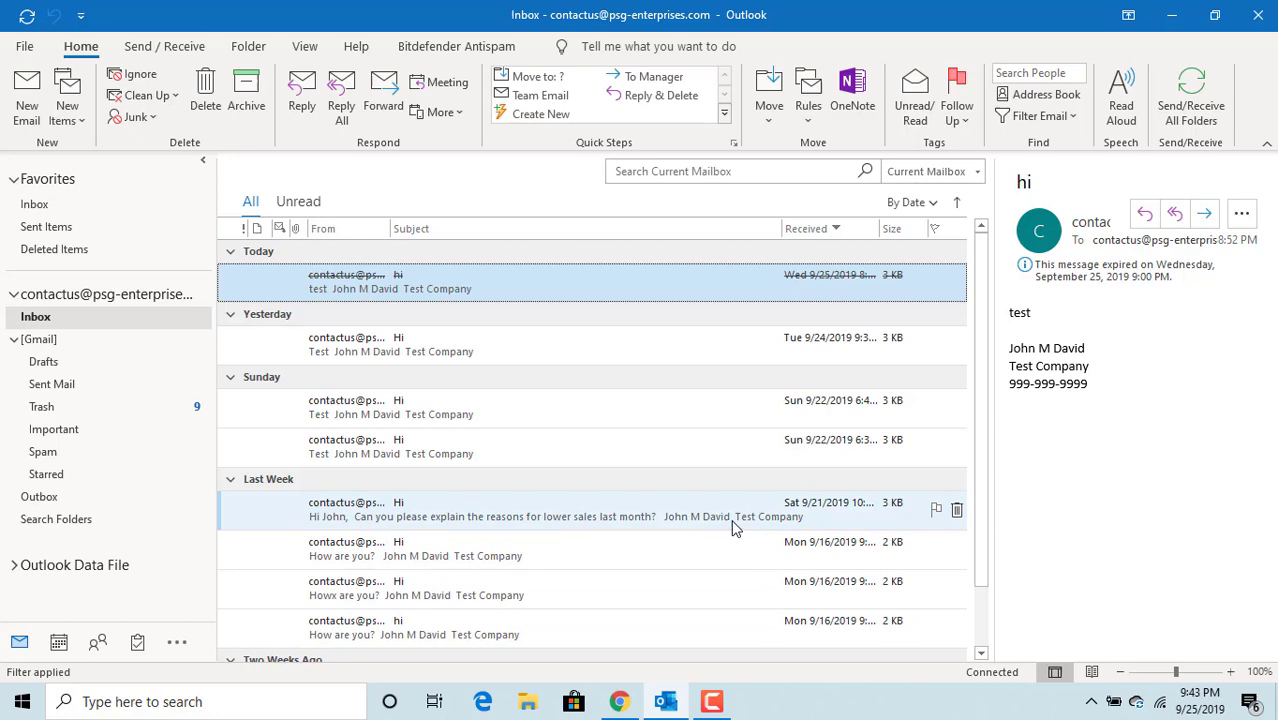
{"action": "mouse_move", "coordinate": [730, 527]}
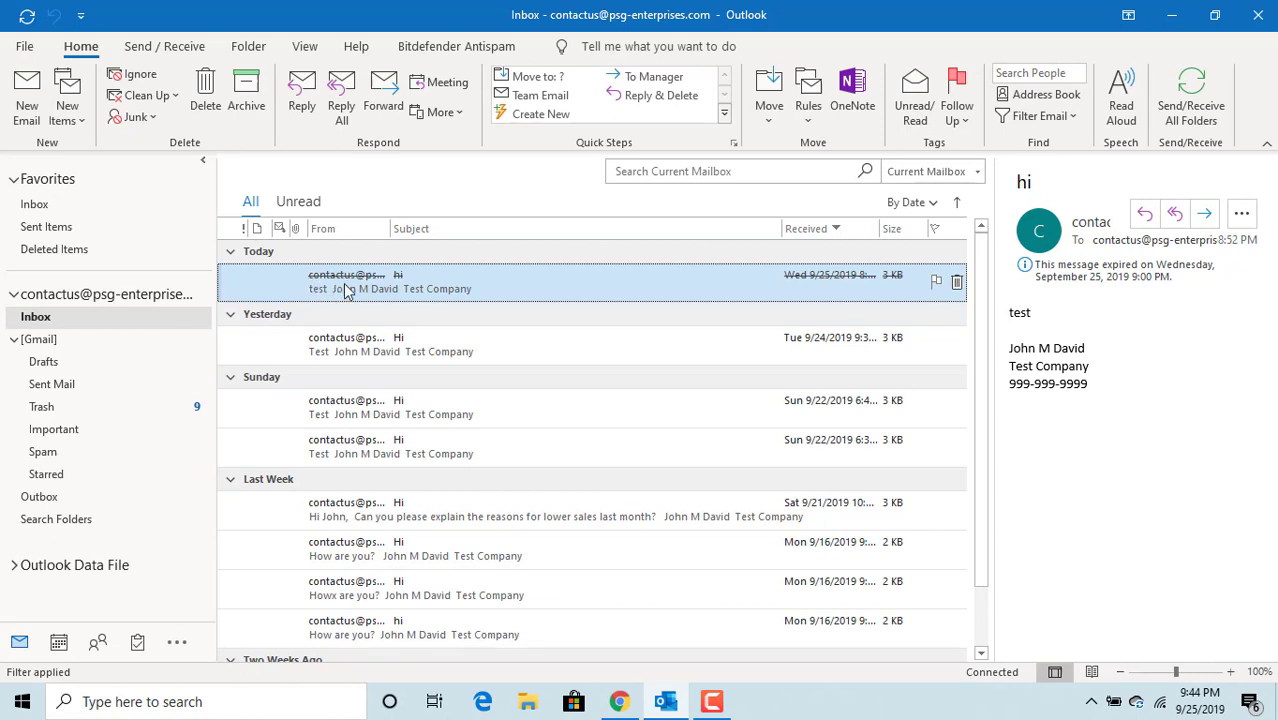
{"action": "mouse_move", "coordinate": [346, 275]}
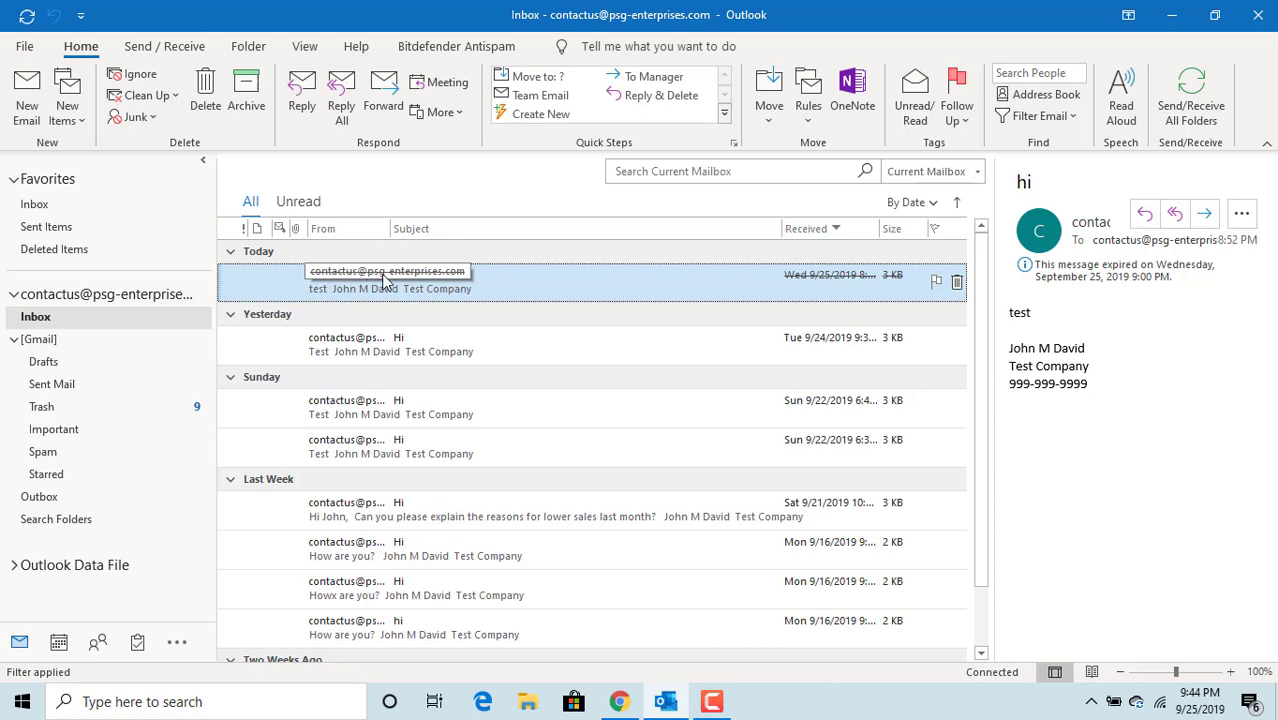
{"action": "double_click", "coordinate": [380, 280]}
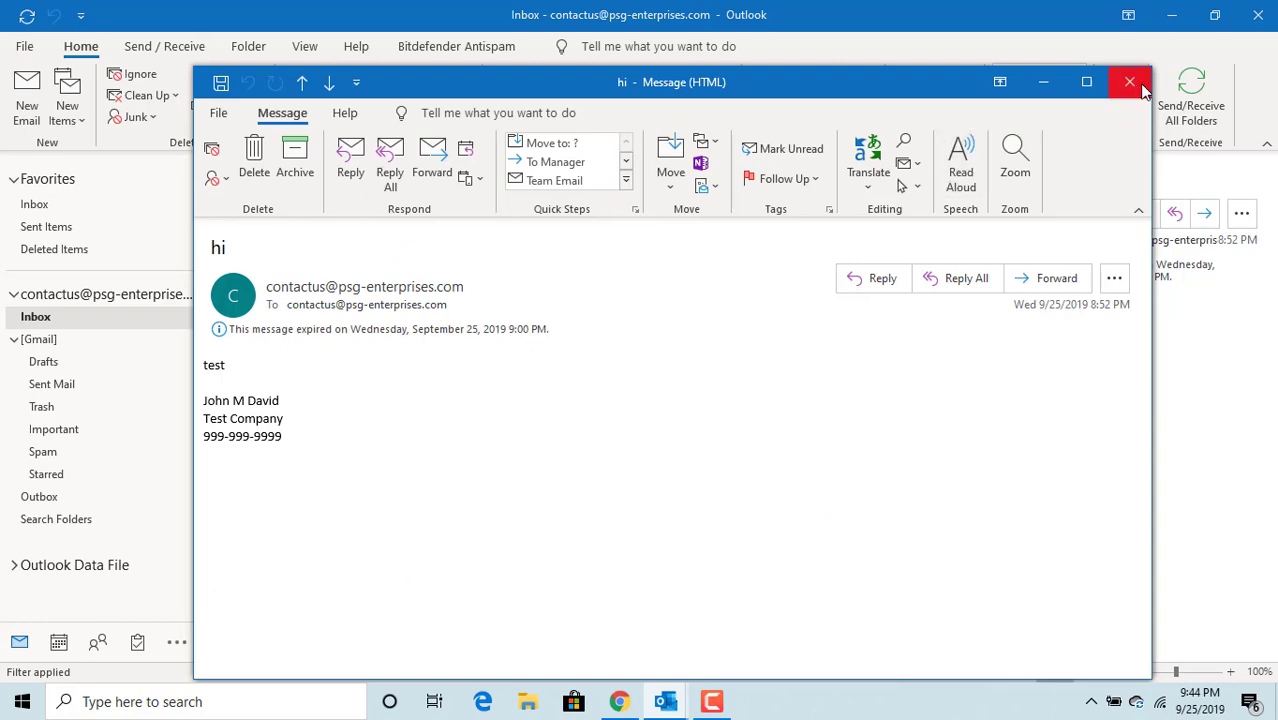
{"action": "left_click", "coordinate": [1129, 81]}
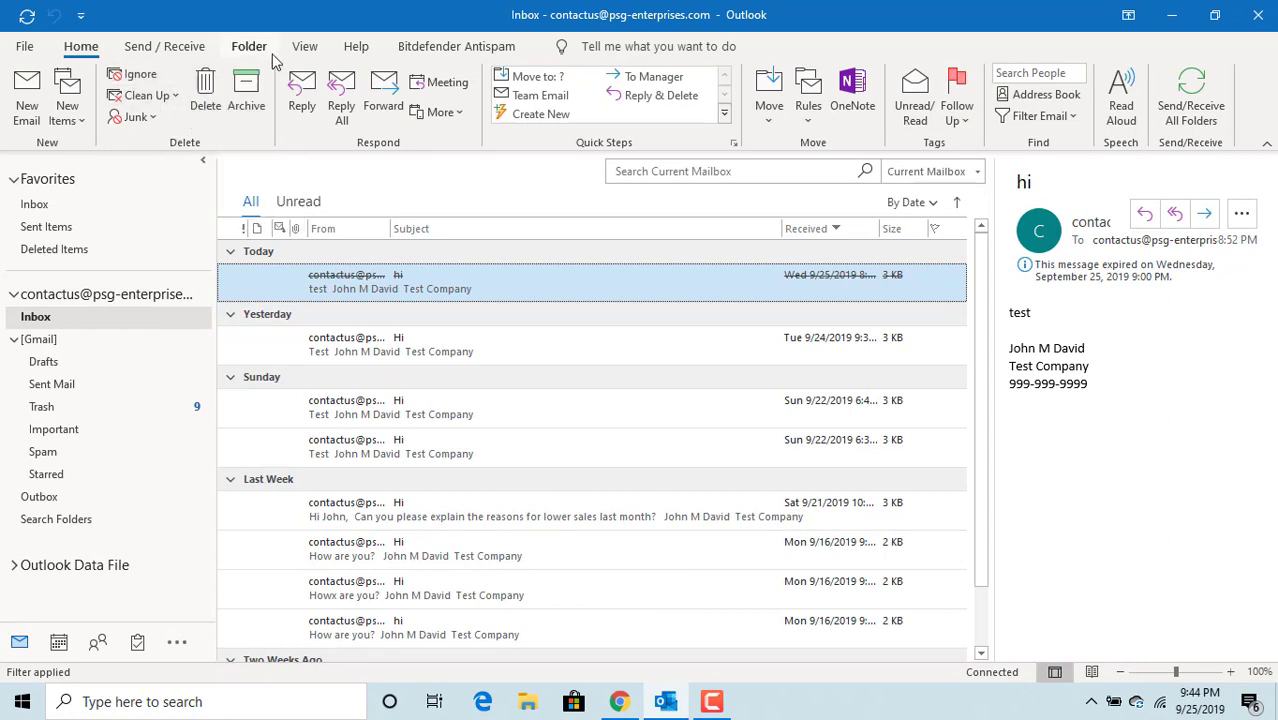
Step: Open Conditional Formatting from the inbox's View Settings
{"action": "left_click", "coordinate": [305, 46]}
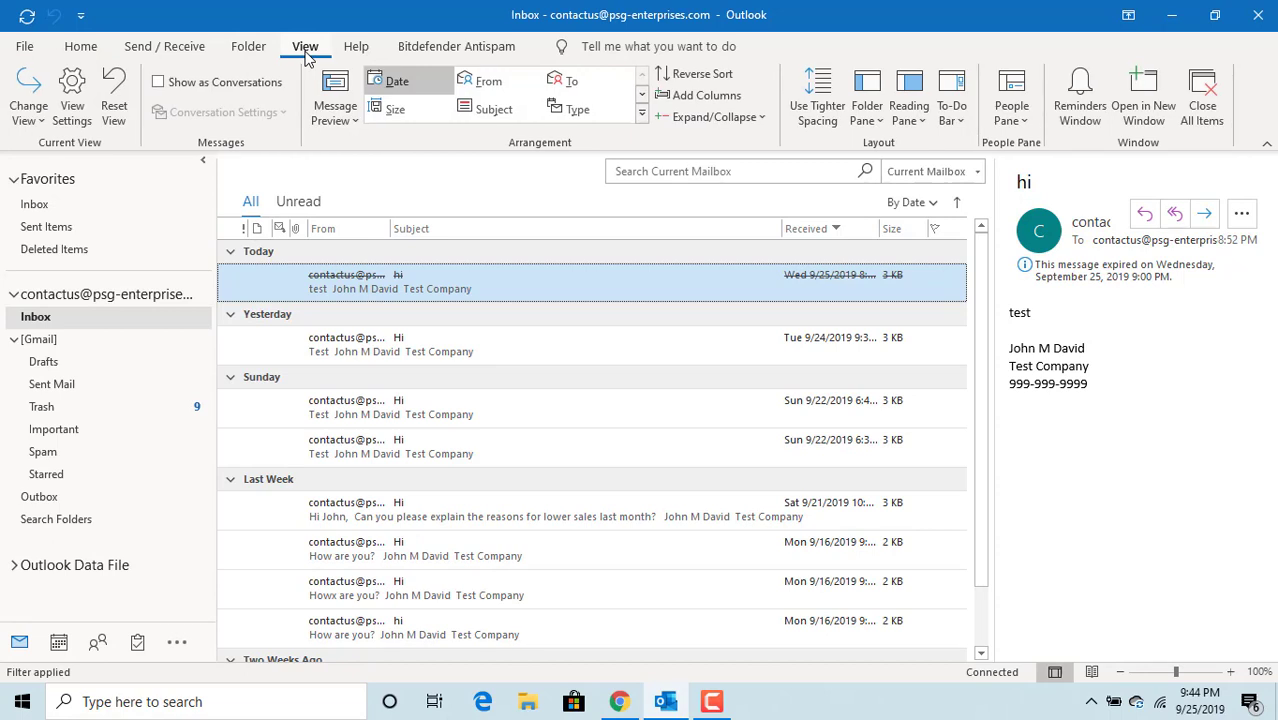
{"action": "mouse_move", "coordinate": [114, 95]}
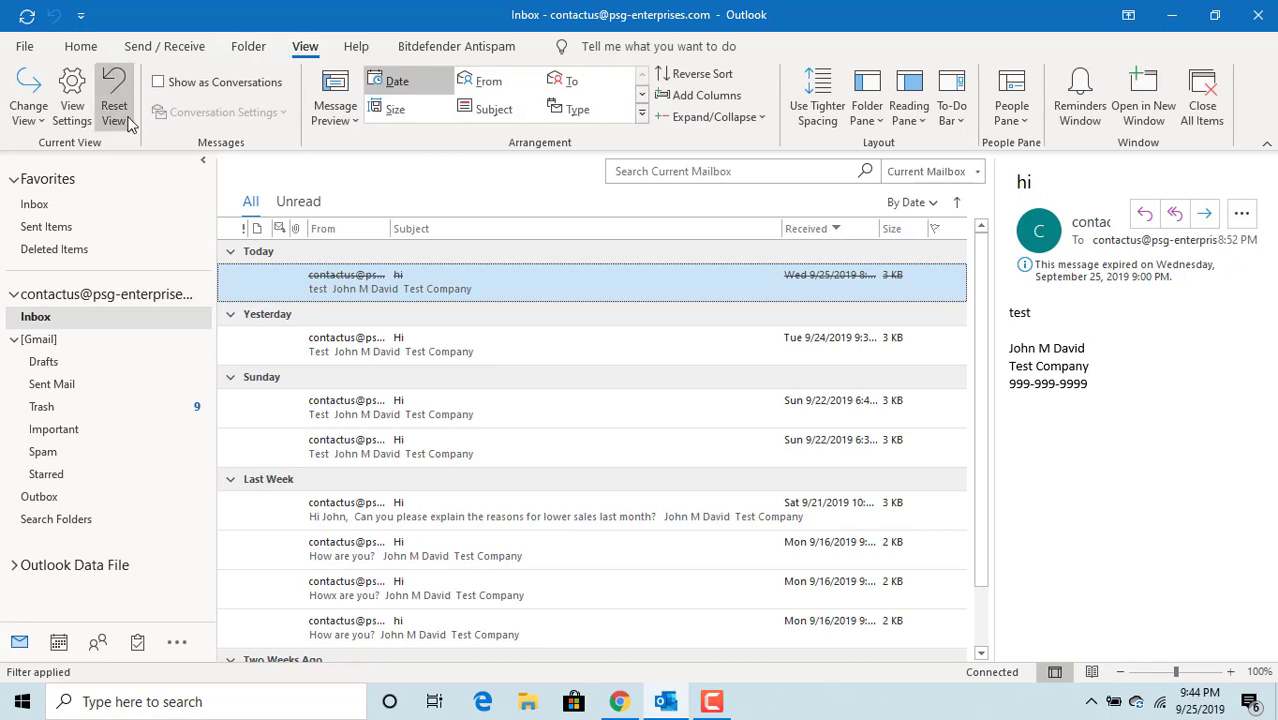
{"action": "left_click", "coordinate": [71, 95]}
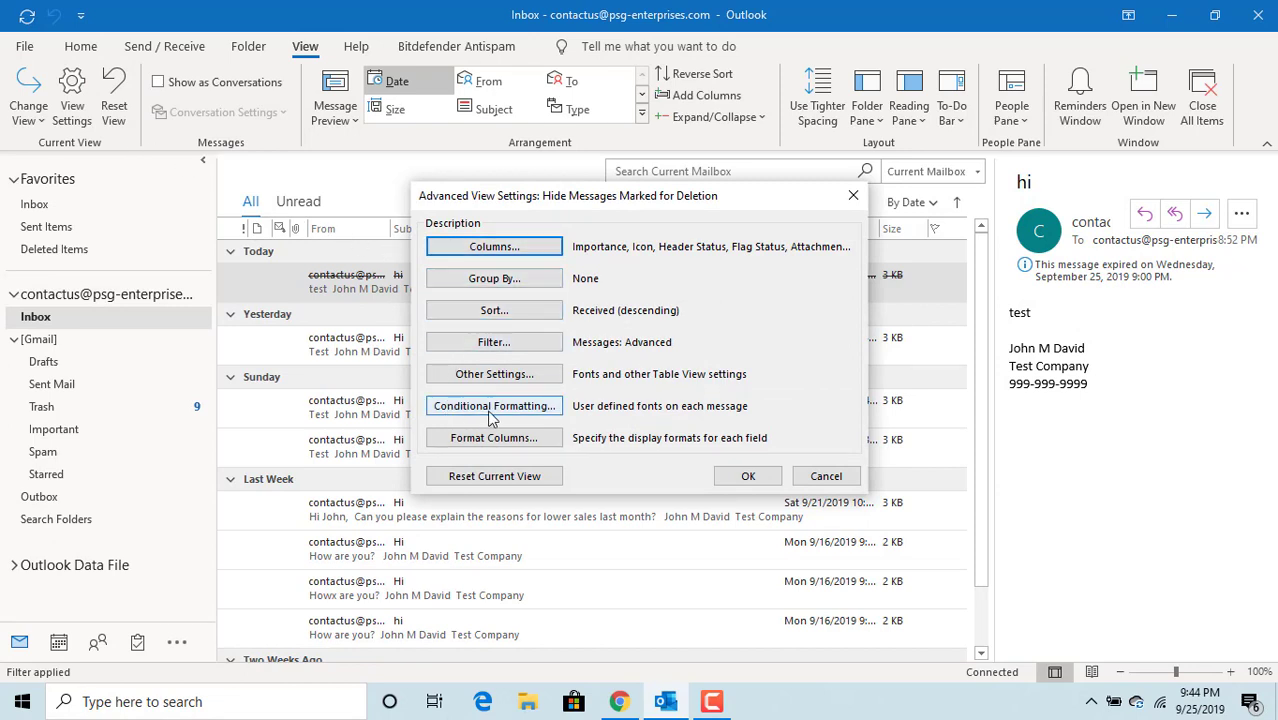
{"action": "left_click", "coordinate": [493, 405]}
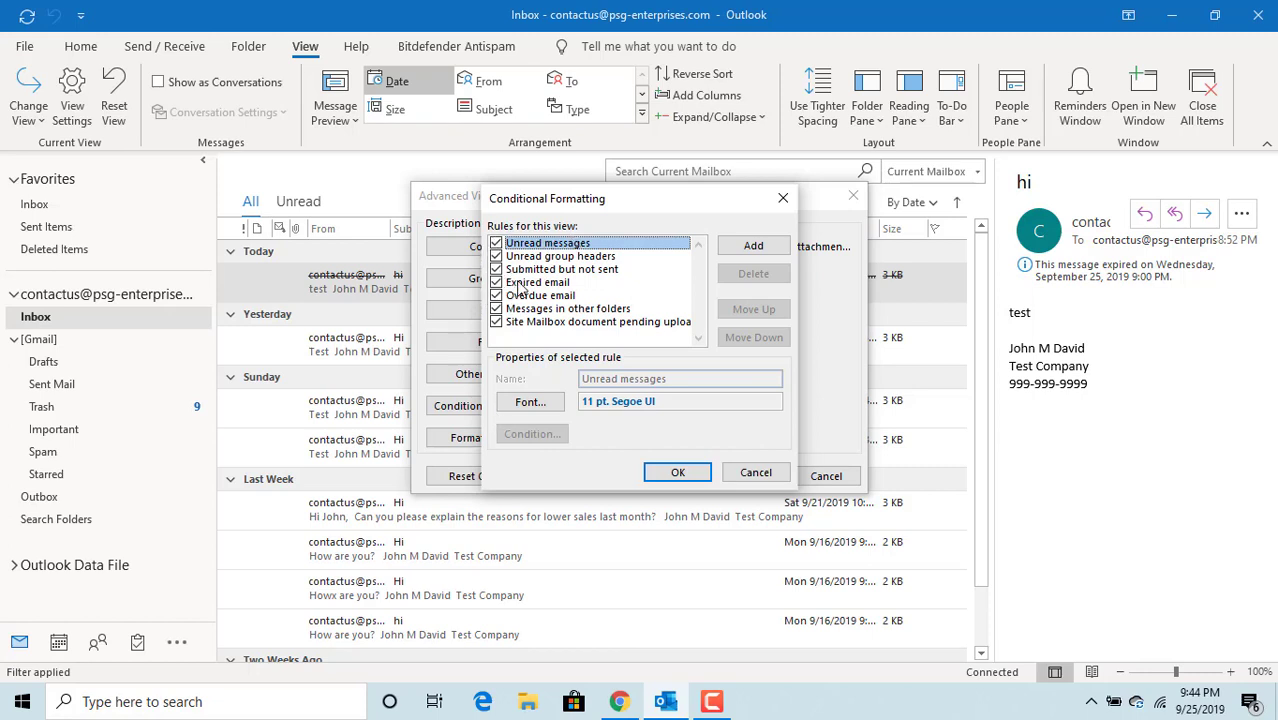
Step: Select the 'Expired email' rule and open its Font settings
{"action": "left_click", "coordinate": [538, 281]}
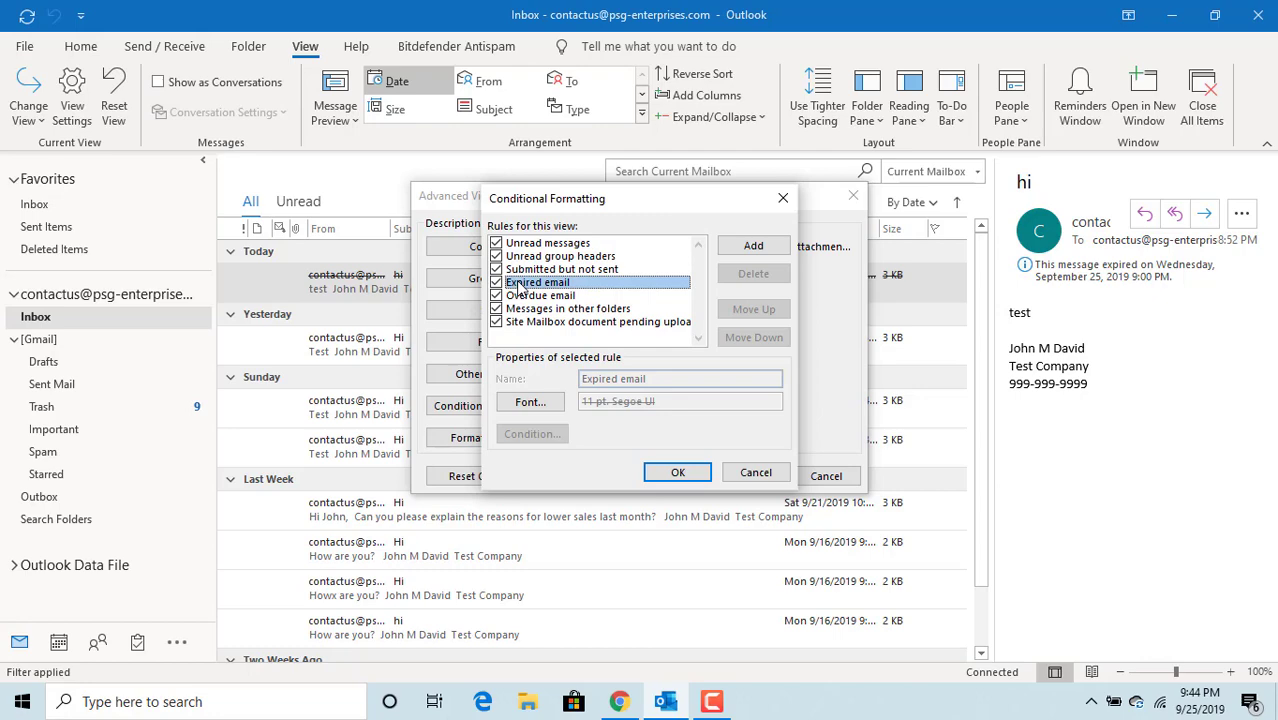
{"action": "mouse_move", "coordinate": [533, 351]}
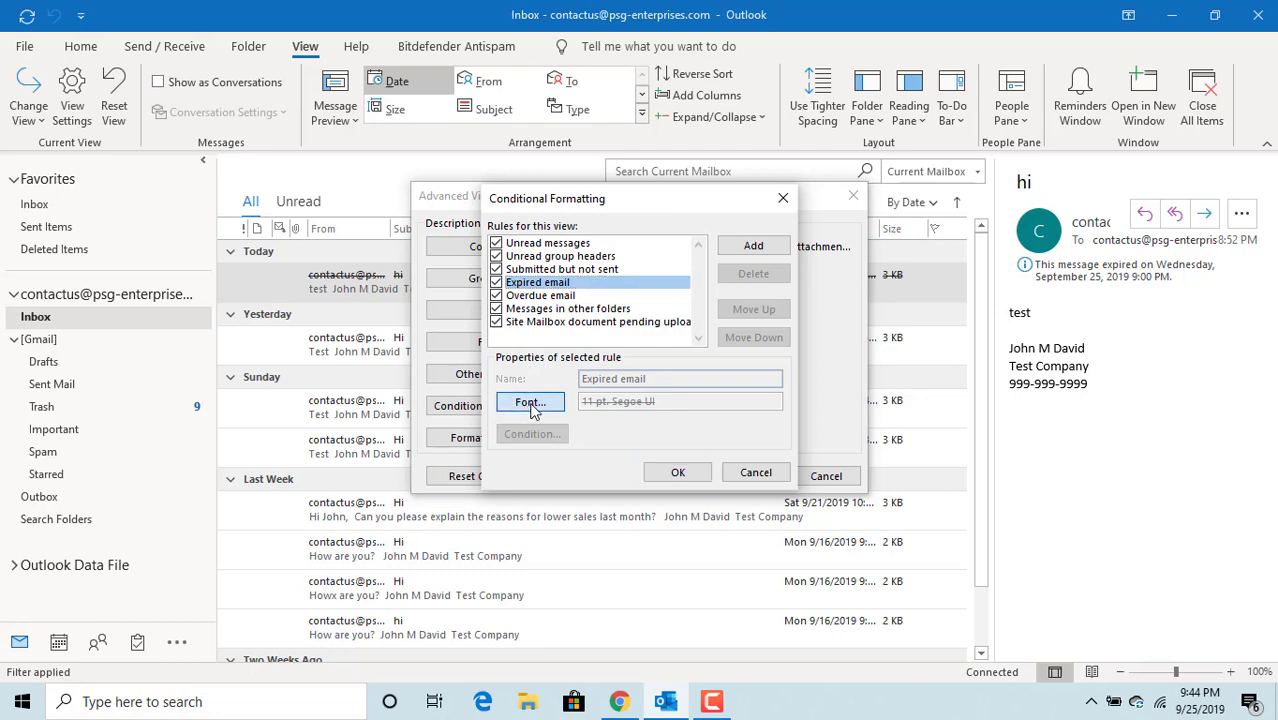
{"action": "left_click", "coordinate": [529, 402]}
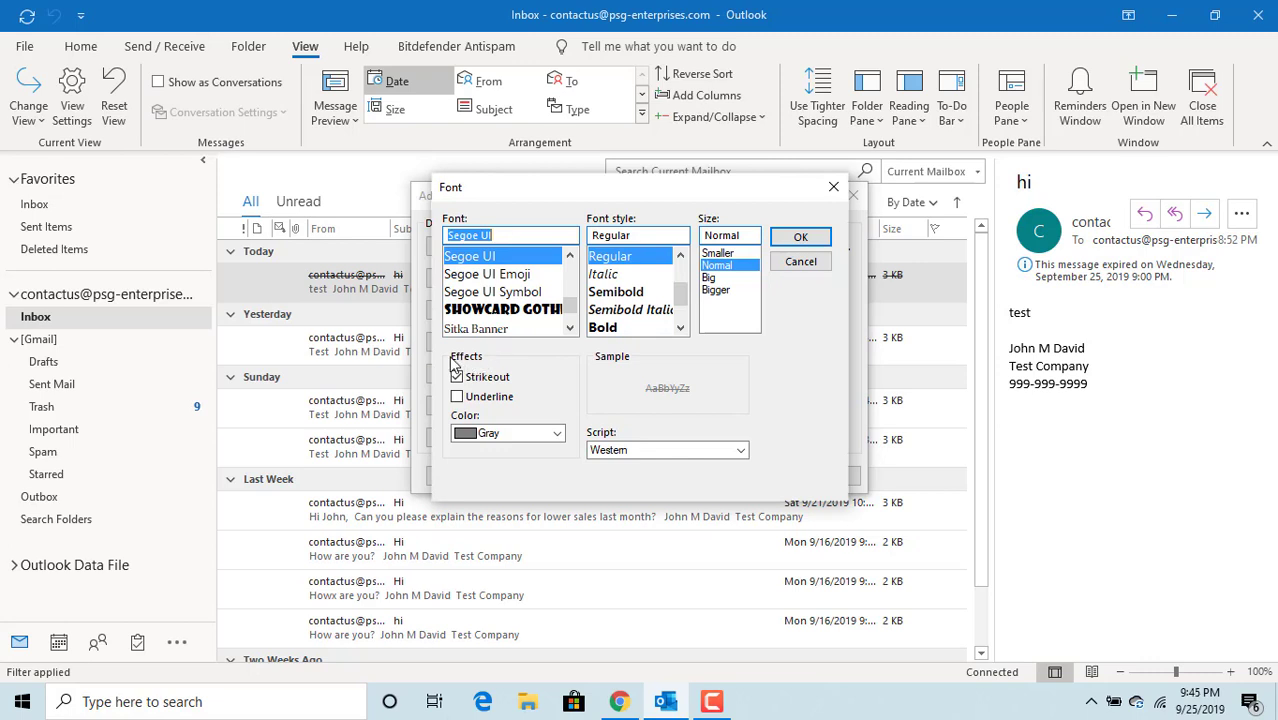
Step: Add underline to the strikeout font for expired emails and confirm all three dialogs
{"action": "left_click", "coordinate": [457, 376]}
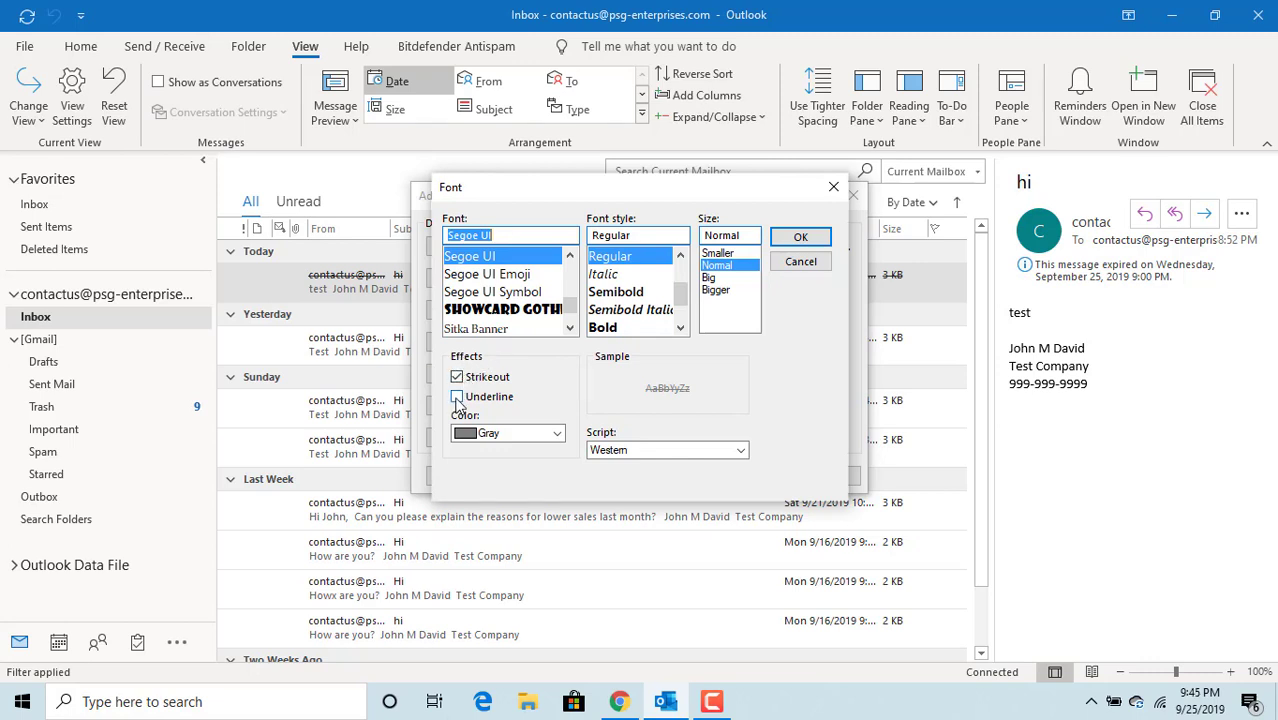
{"action": "left_click", "coordinate": [457, 397]}
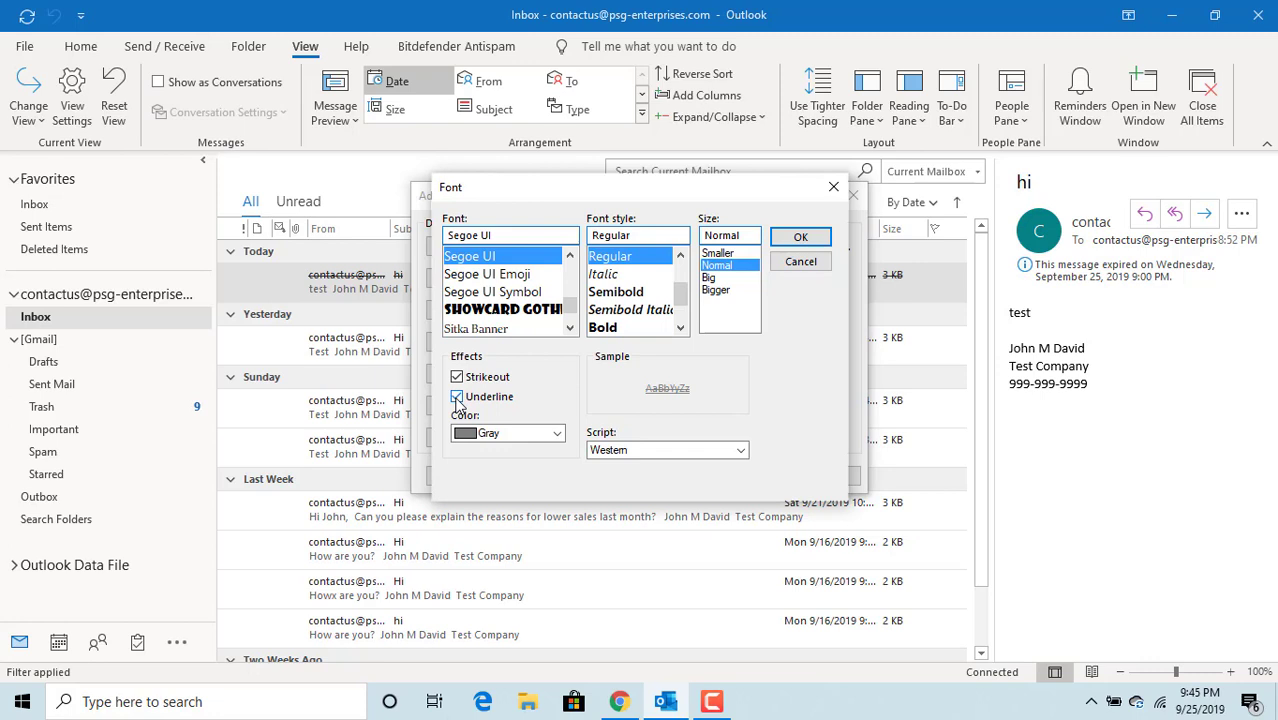
{"action": "left_click", "coordinate": [457, 396]}
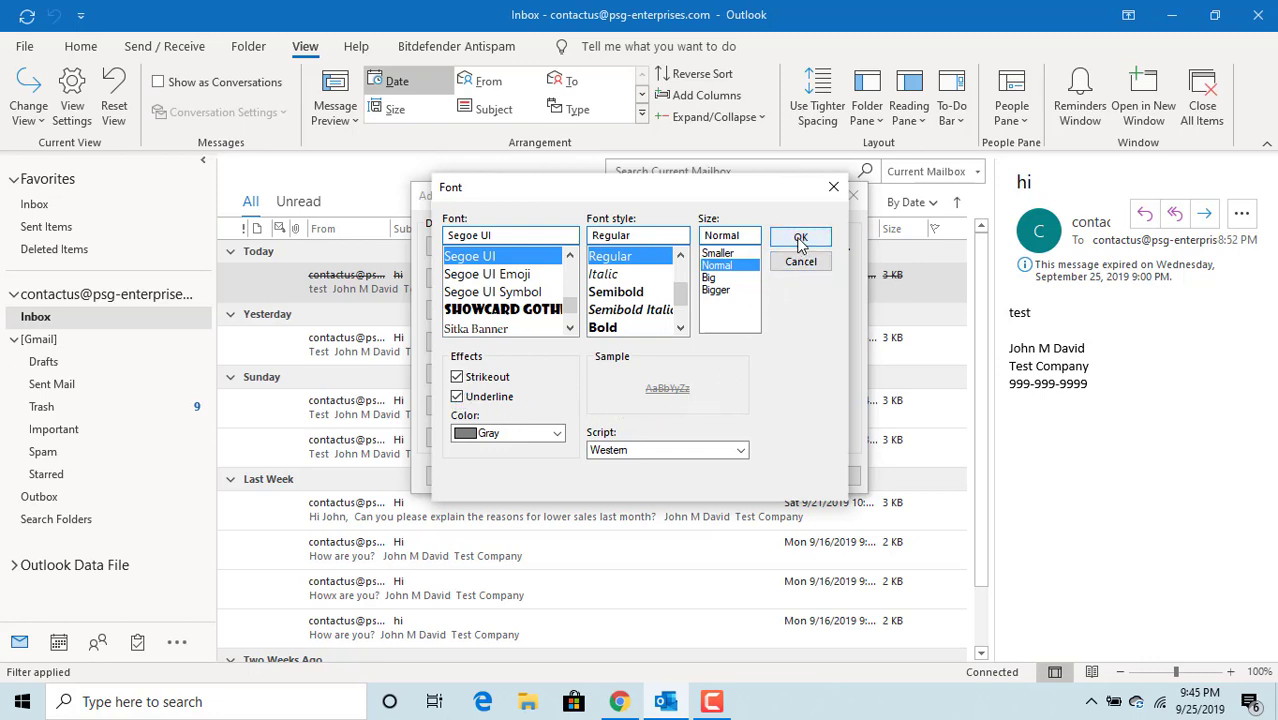
{"action": "left_click", "coordinate": [800, 237]}
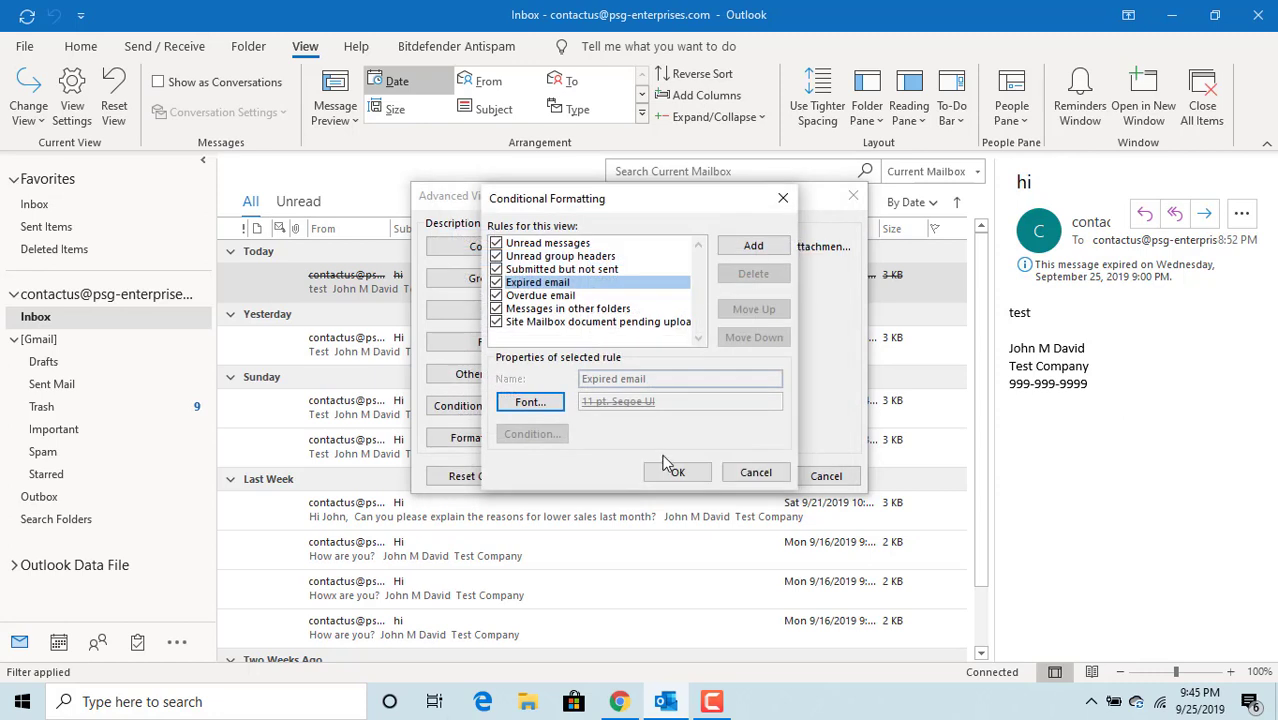
{"action": "left_click", "coordinate": [677, 472]}
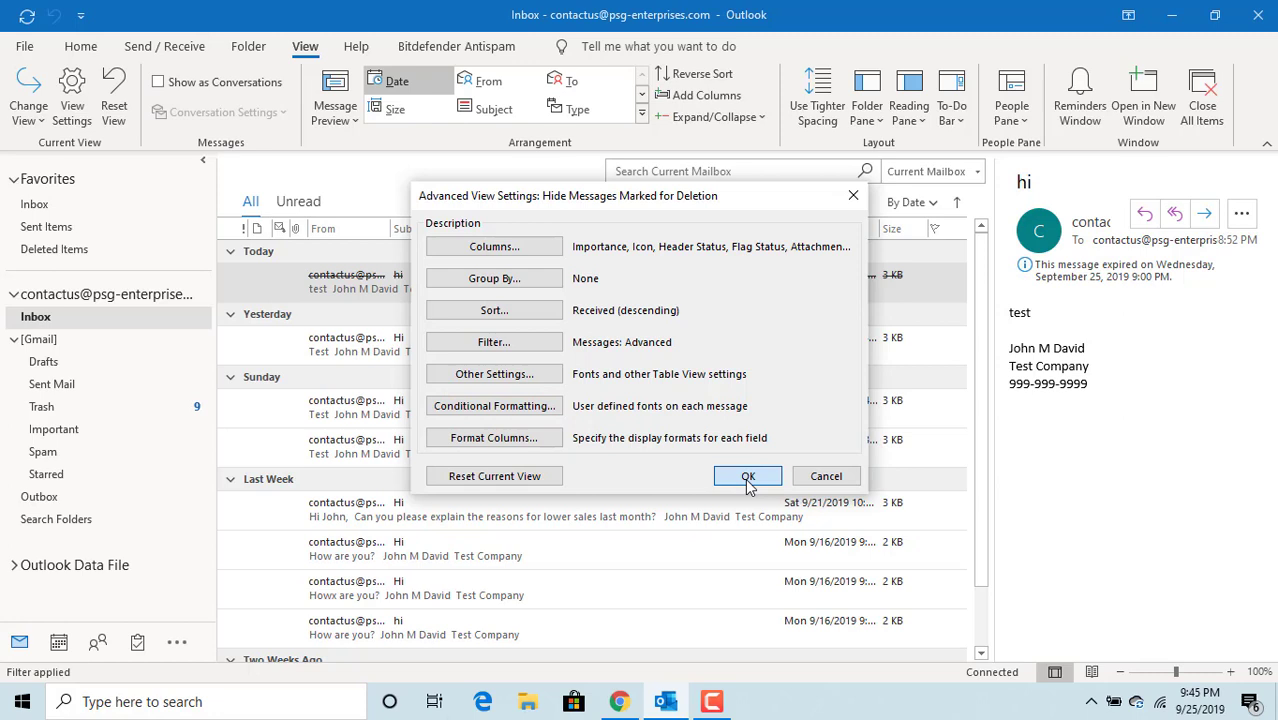
{"action": "left_click", "coordinate": [747, 475]}
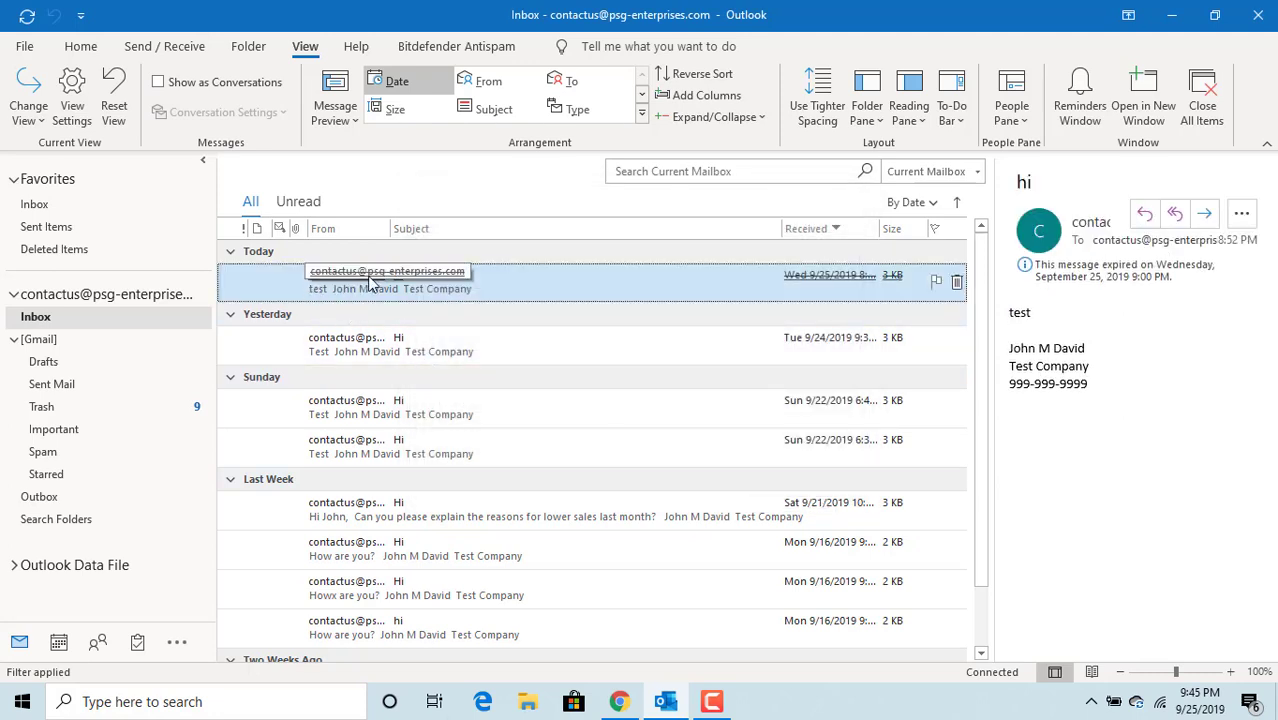
{"action": "mouse_move", "coordinate": [398, 280]}
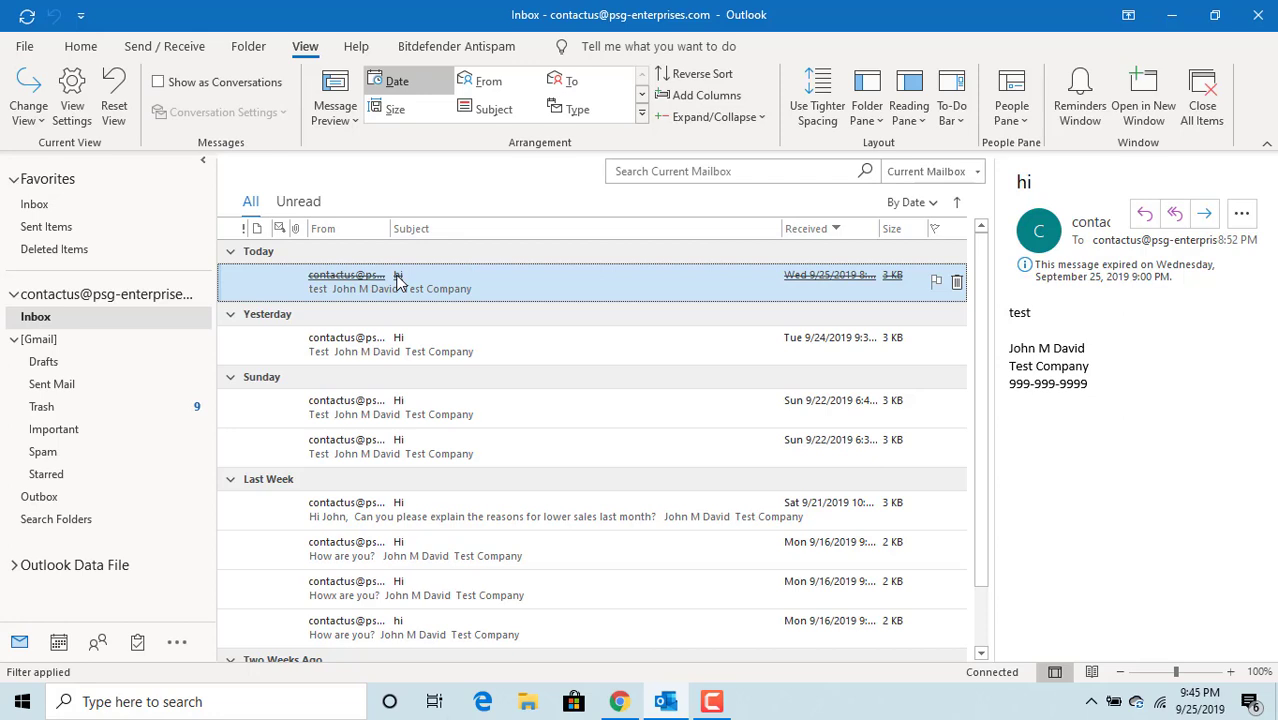